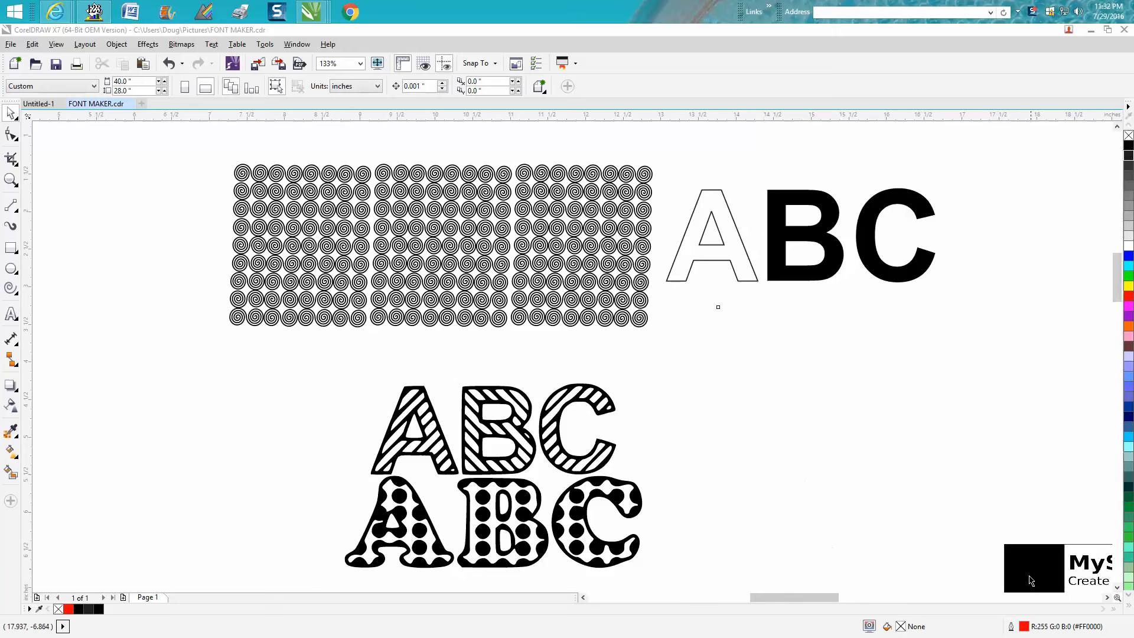
- Add a new ABC text object beside the samples and finish editing it
scroll("right", 3)
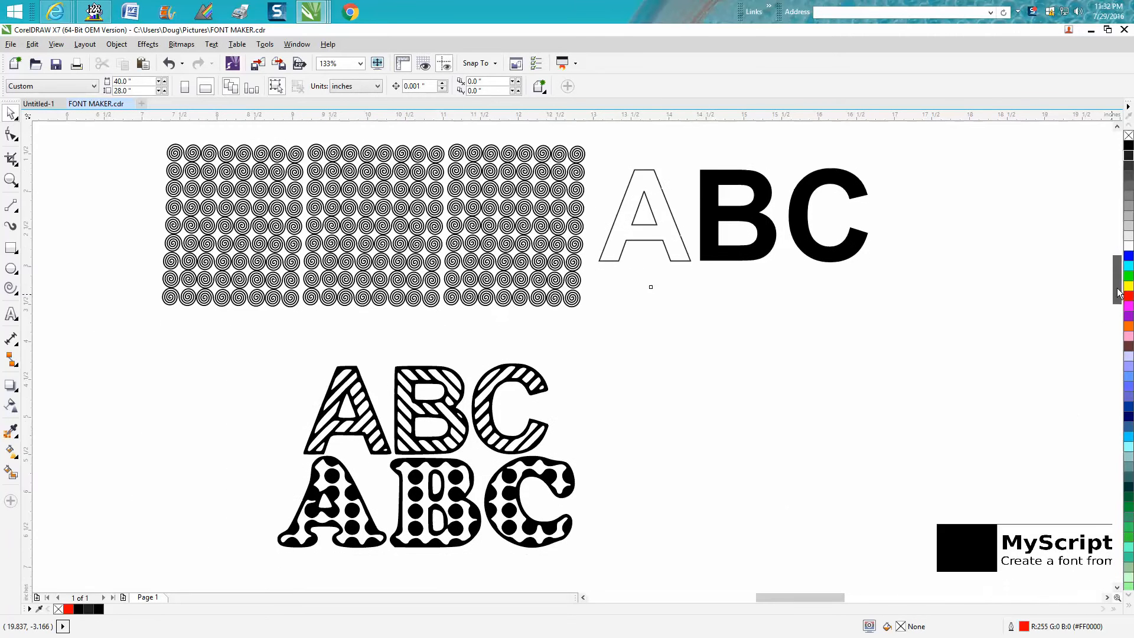
scroll("down", 3)
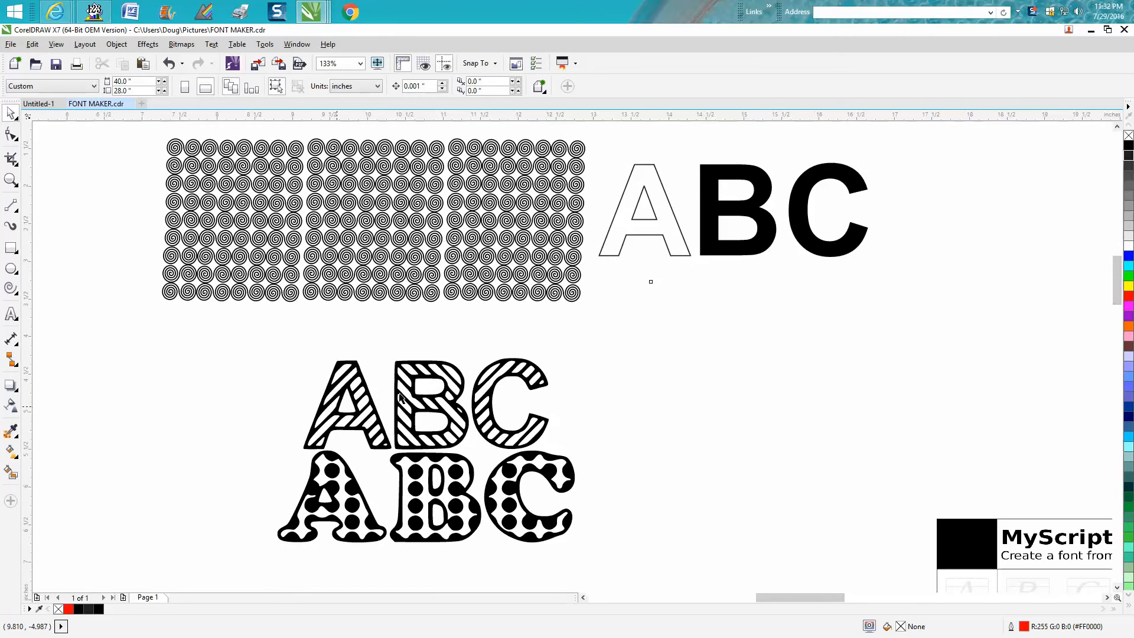
mouse_move(375, 412)
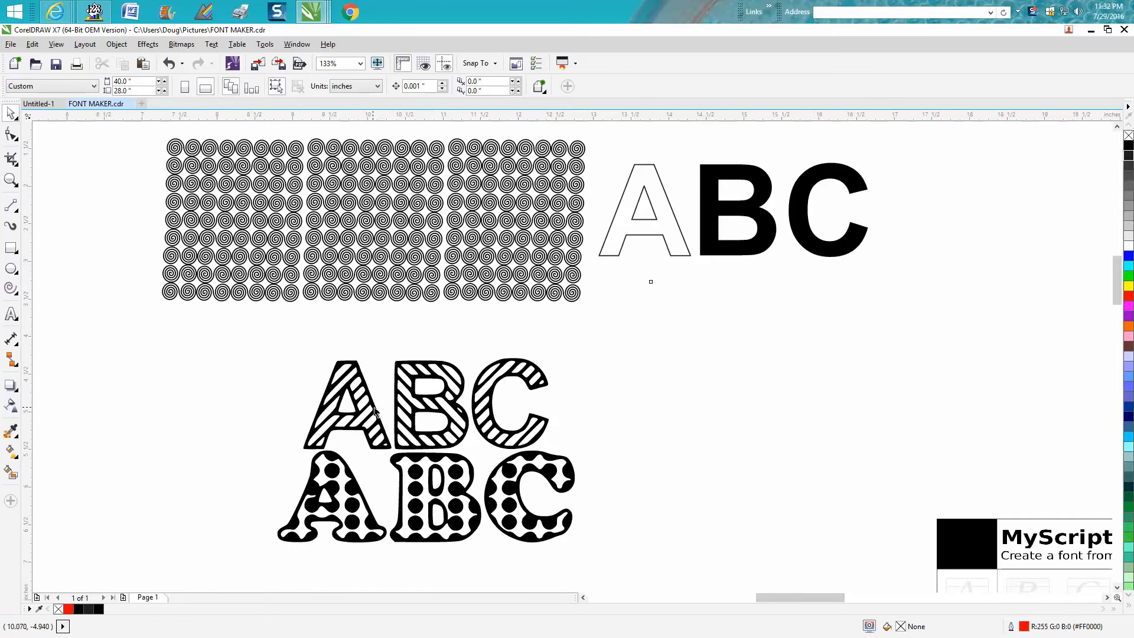
left_click(423, 404)
type("AB")
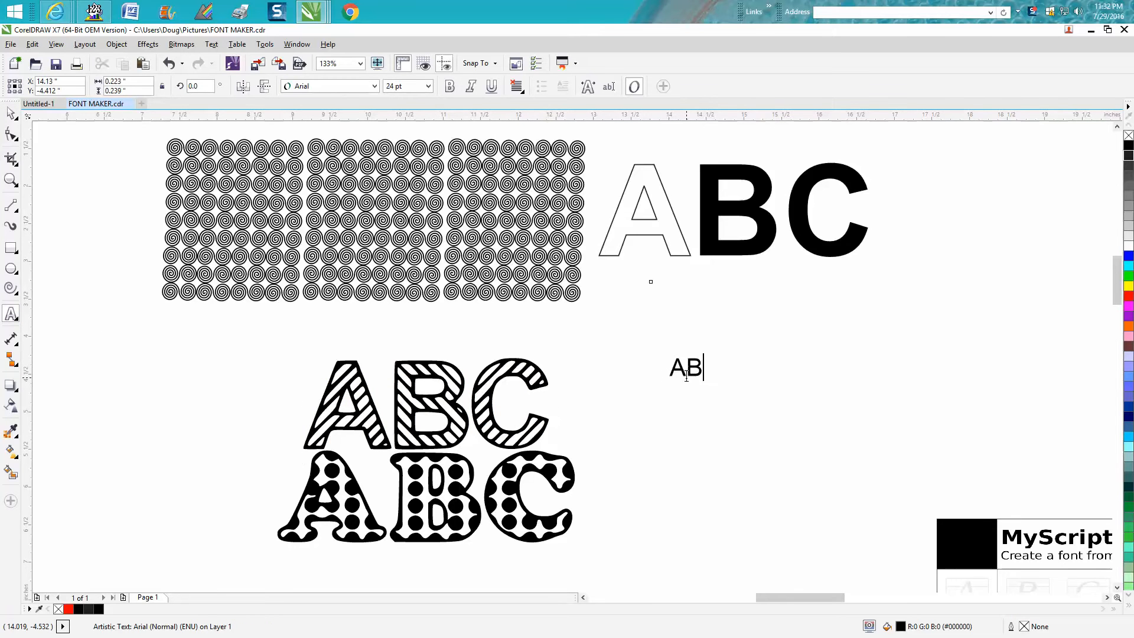
type("C")
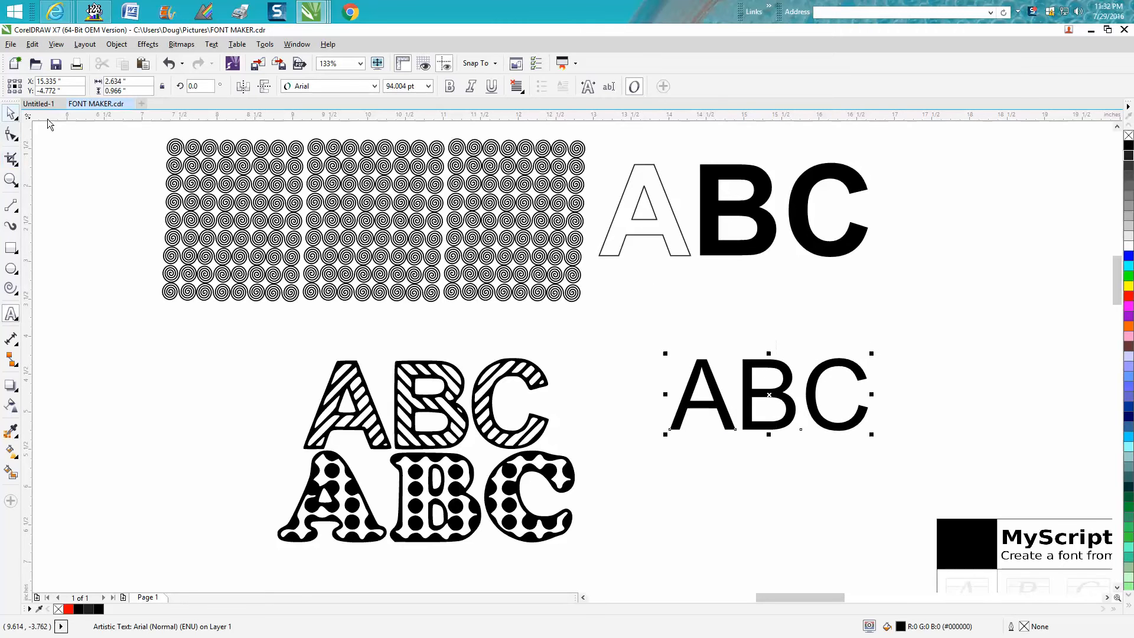
left_click(373, 86)
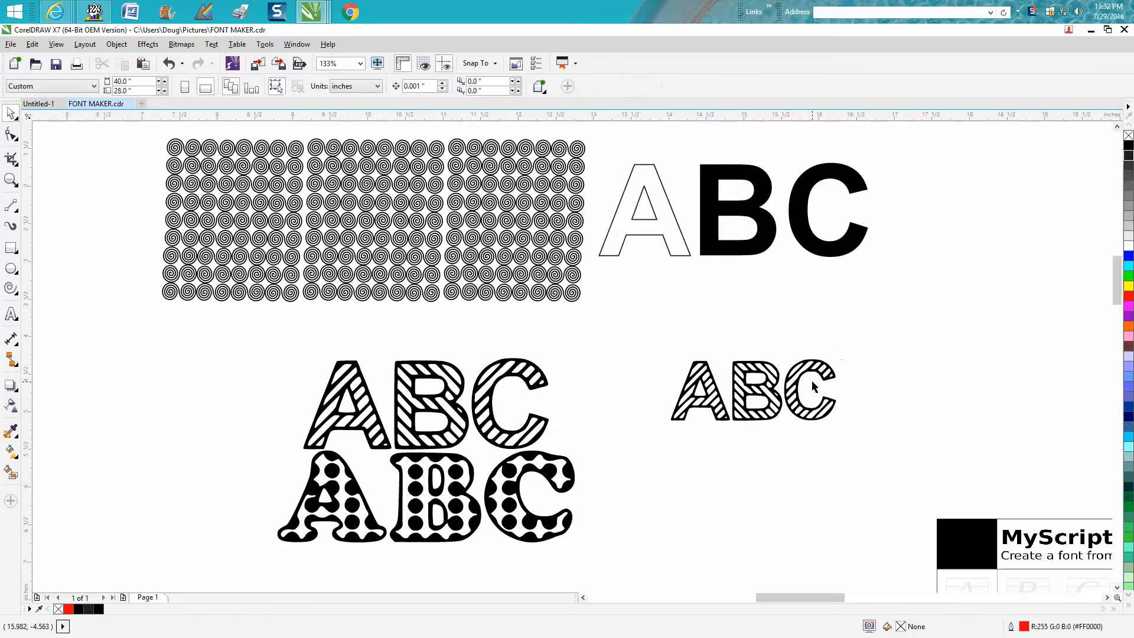
mouse_move(832, 398)
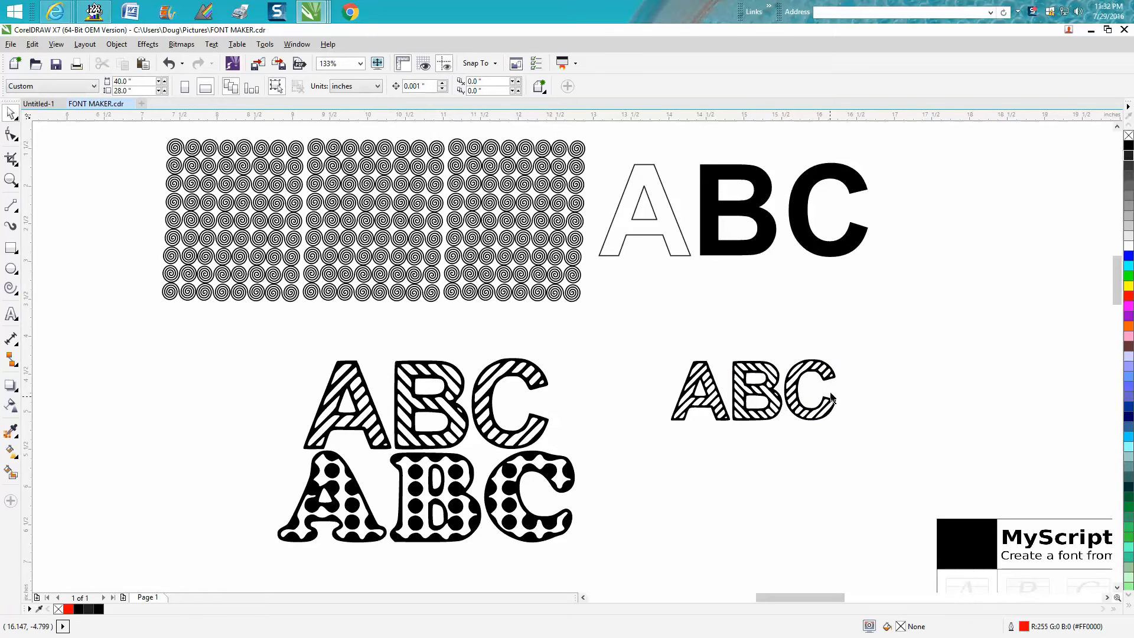
mouse_move(691, 355)
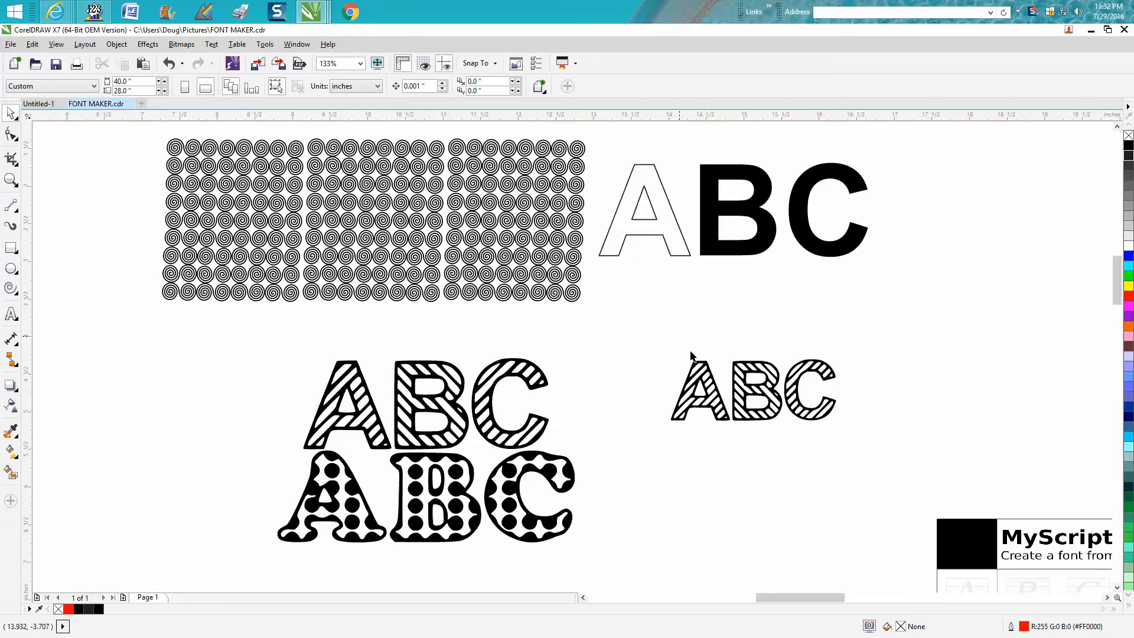
mouse_move(707, 351)
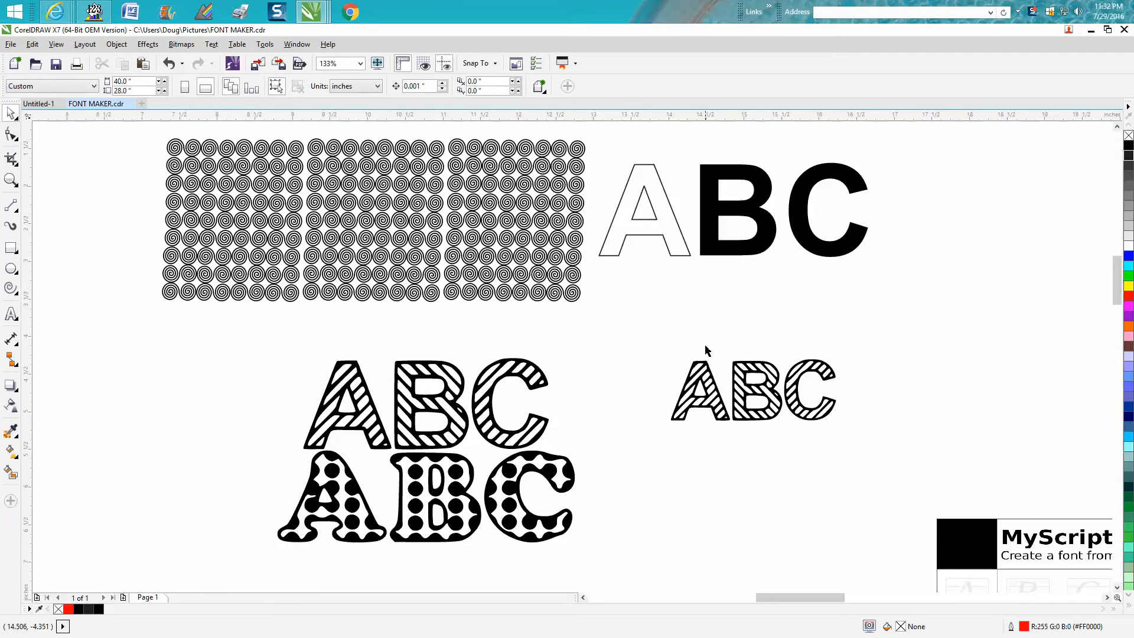
mouse_move(659, 350)
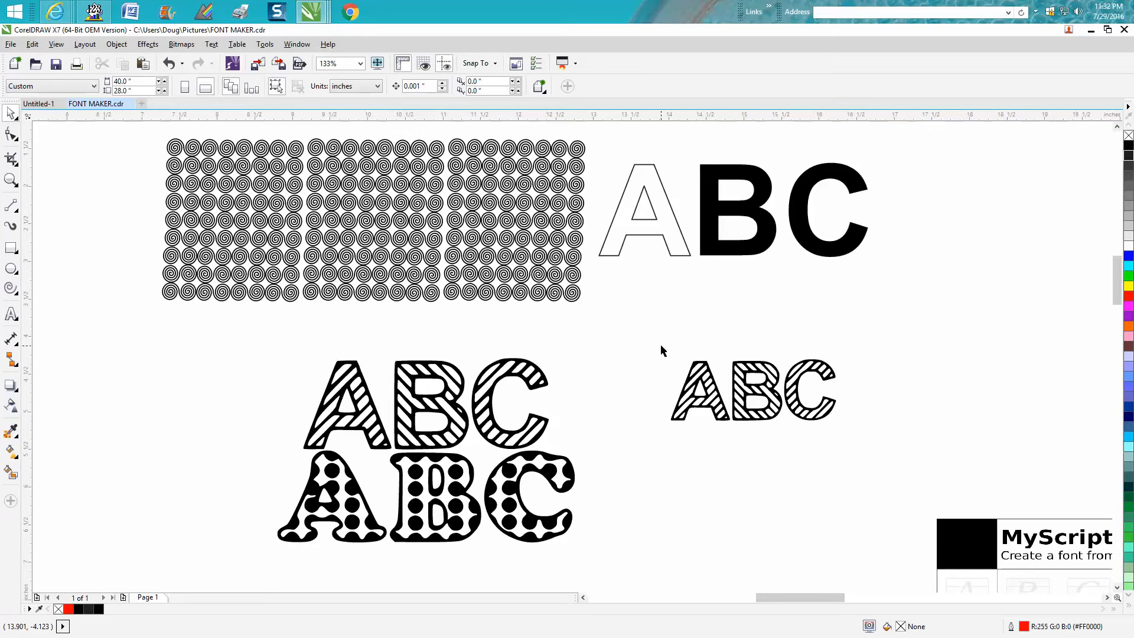
mouse_move(680, 260)
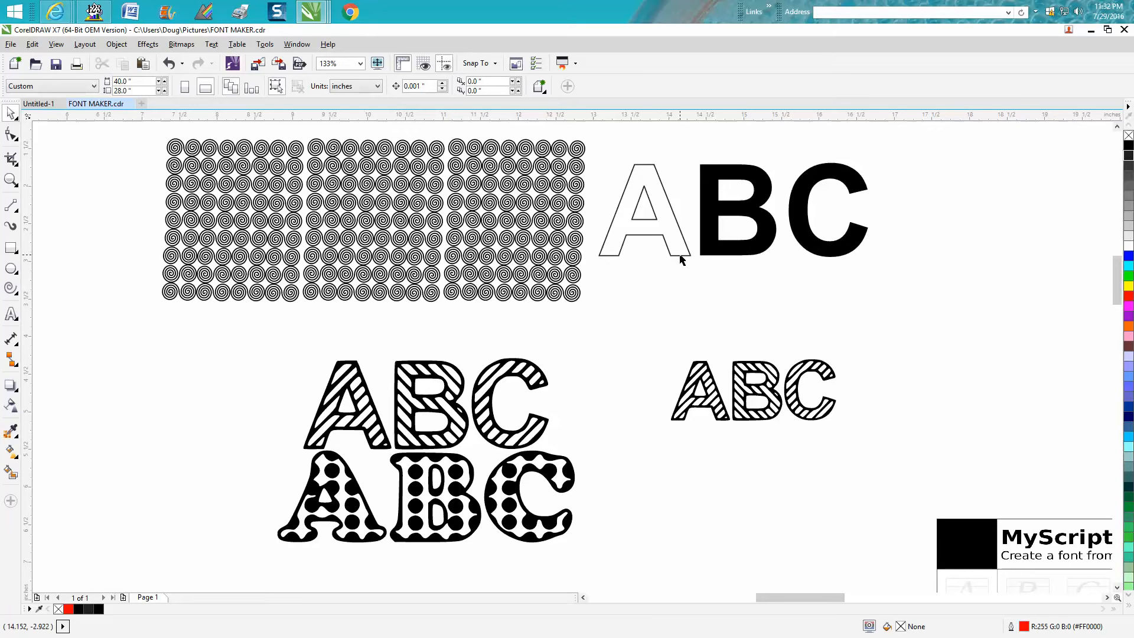
mouse_move(678, 259)
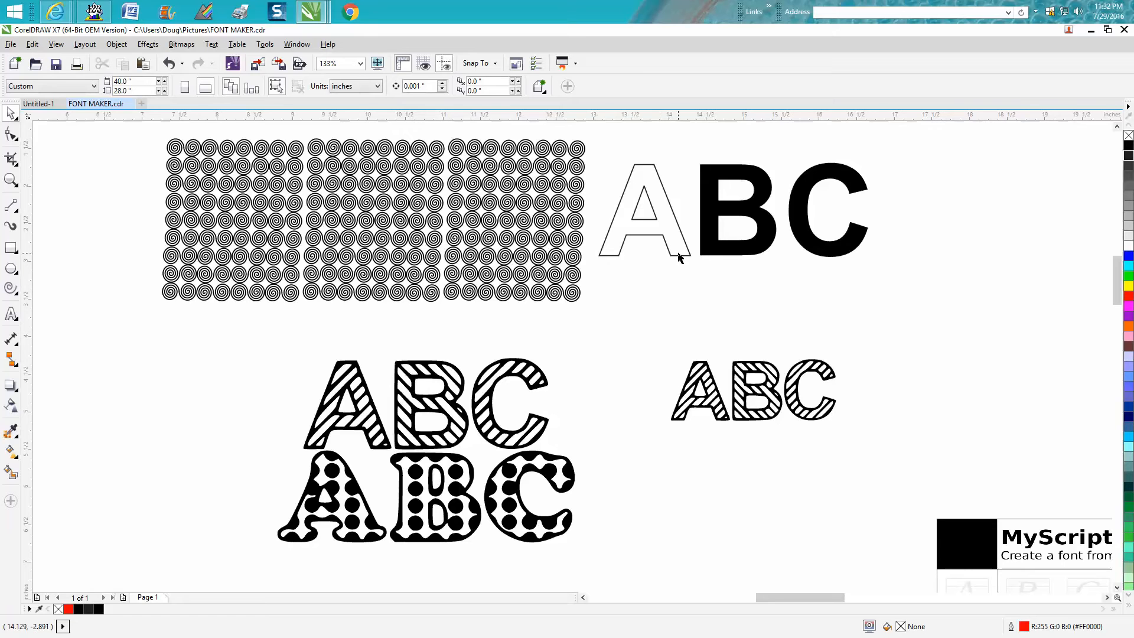
left_click(734, 210)
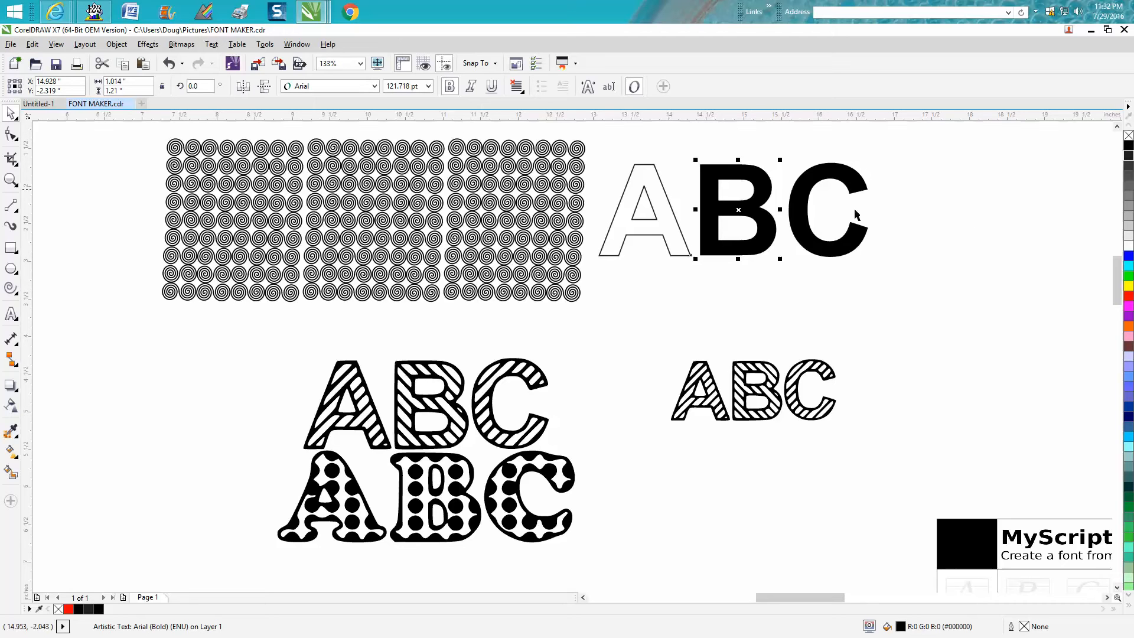
mouse_move(868, 218)
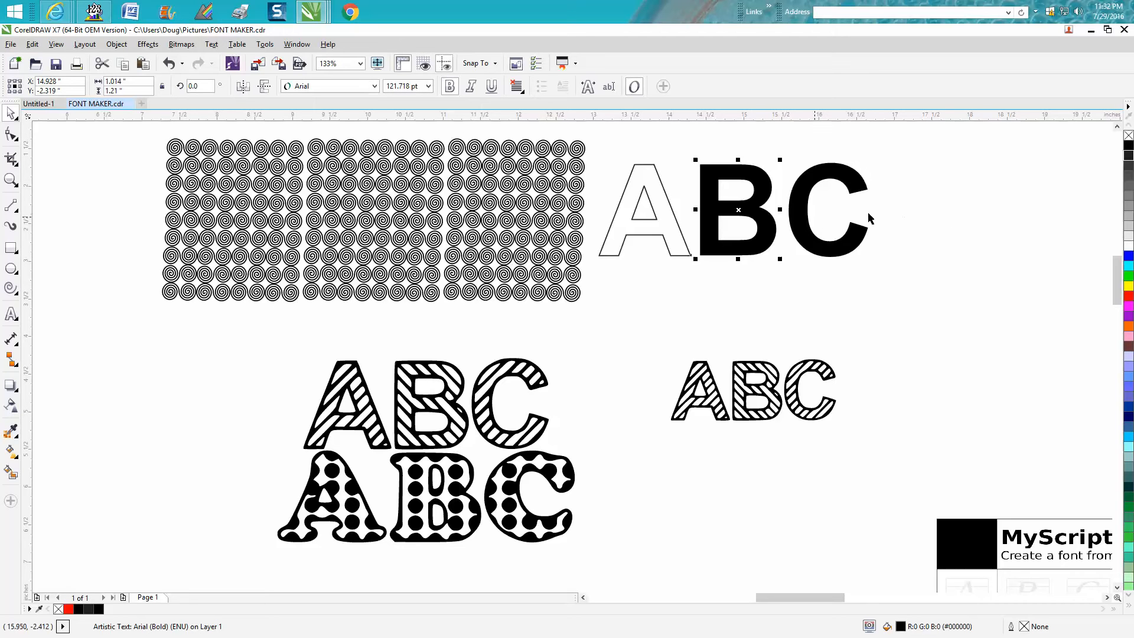
left_click(115, 44)
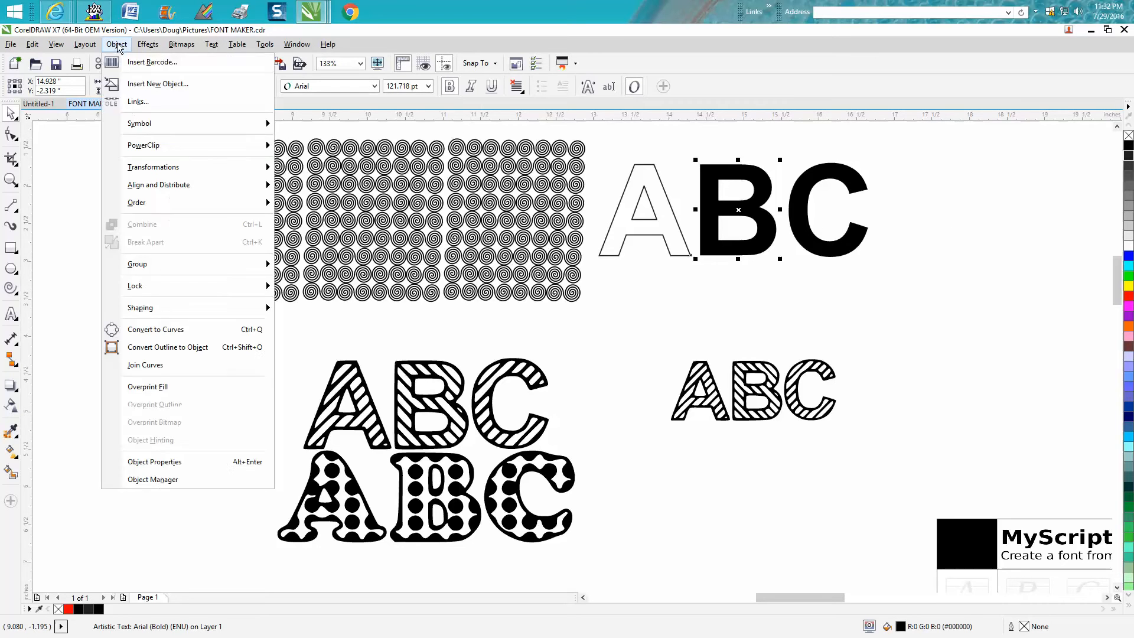
mouse_move(137, 263)
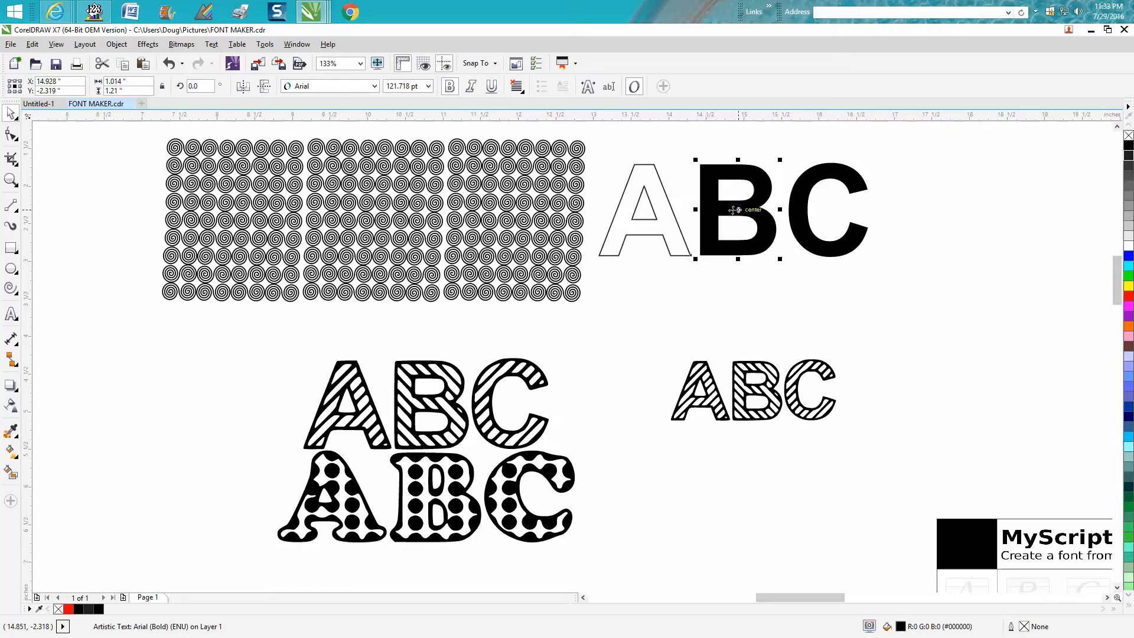
mouse_move(765, 210)
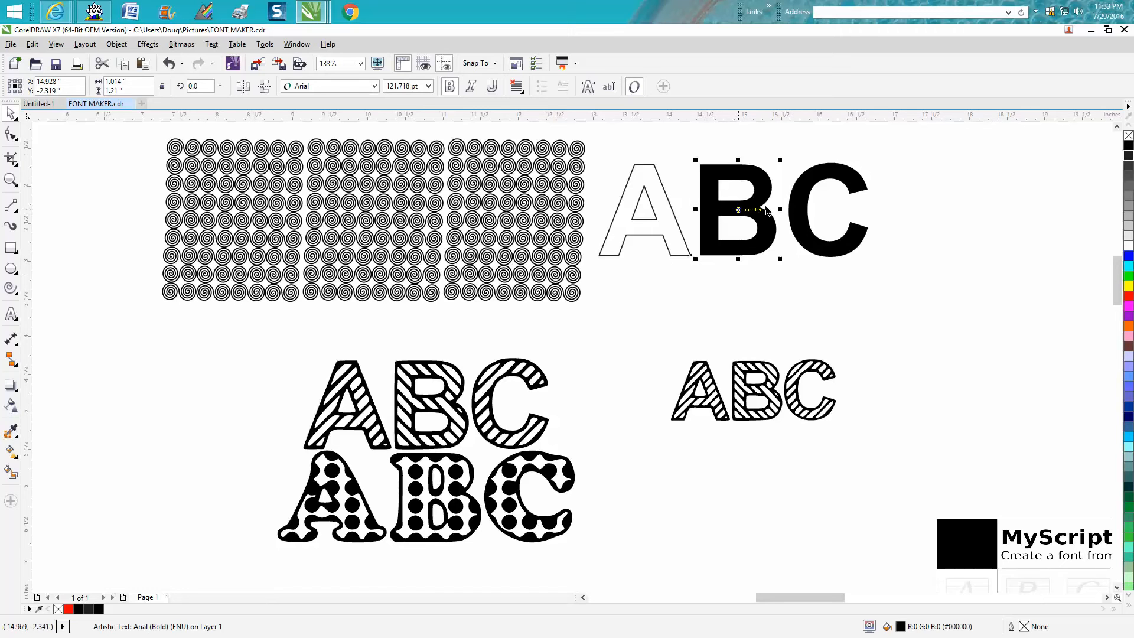
- Give the letter B a 1.0 pt outline via the Outline Pen dialog
key("Delete")
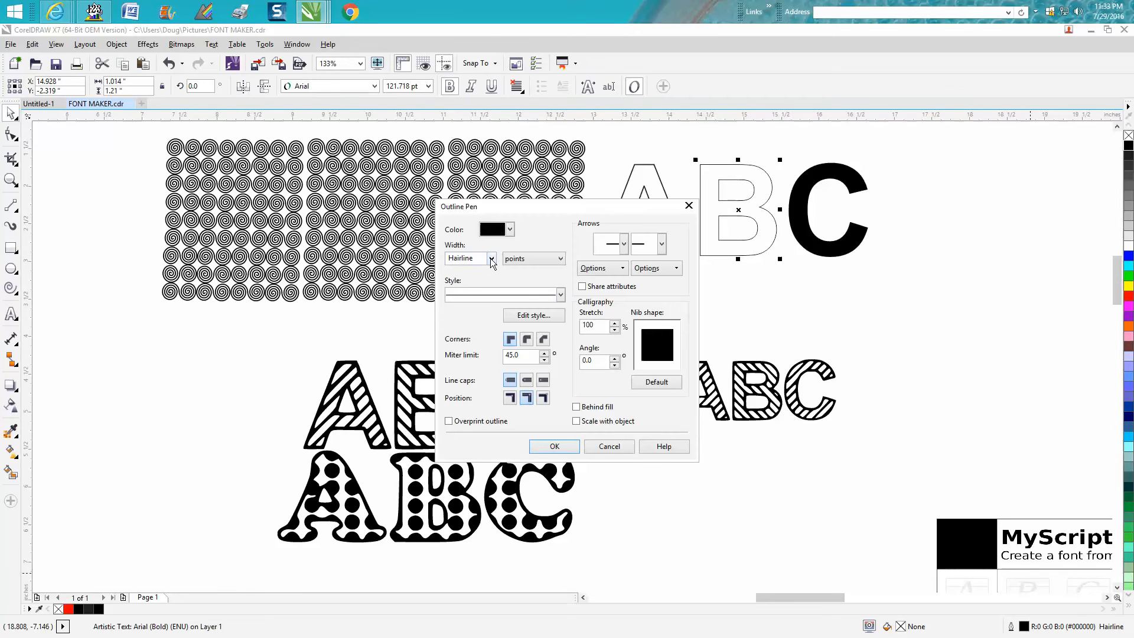
left_click(465, 259)
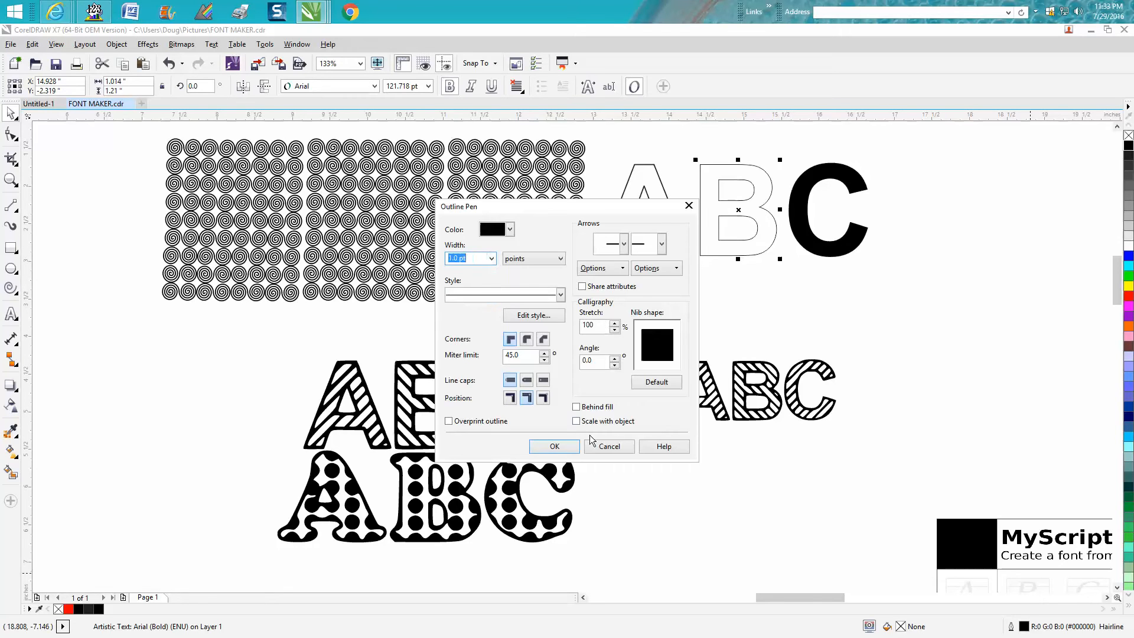
left_click(554, 446)
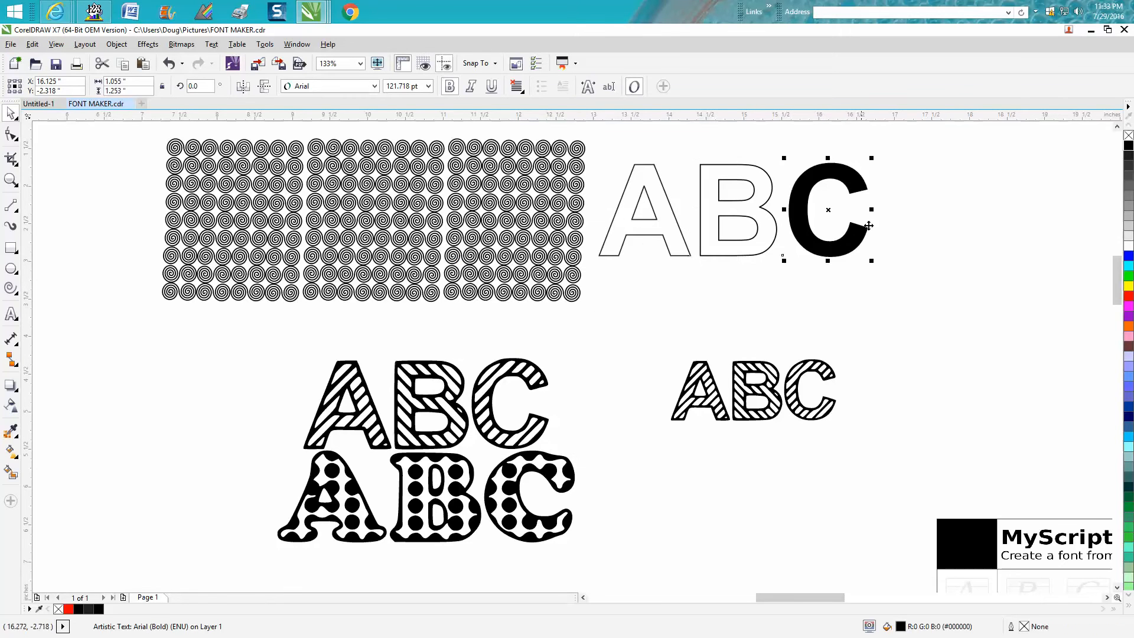
- Remove the fill on C and give it a matching 1.0 pt outline
key("Delete")
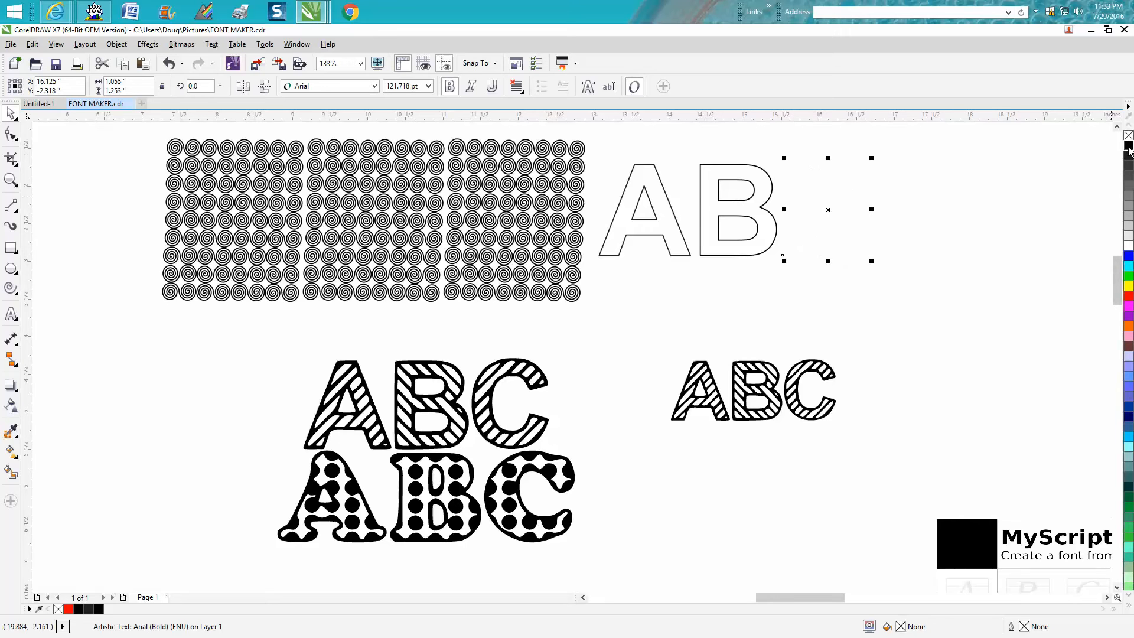
type("C")
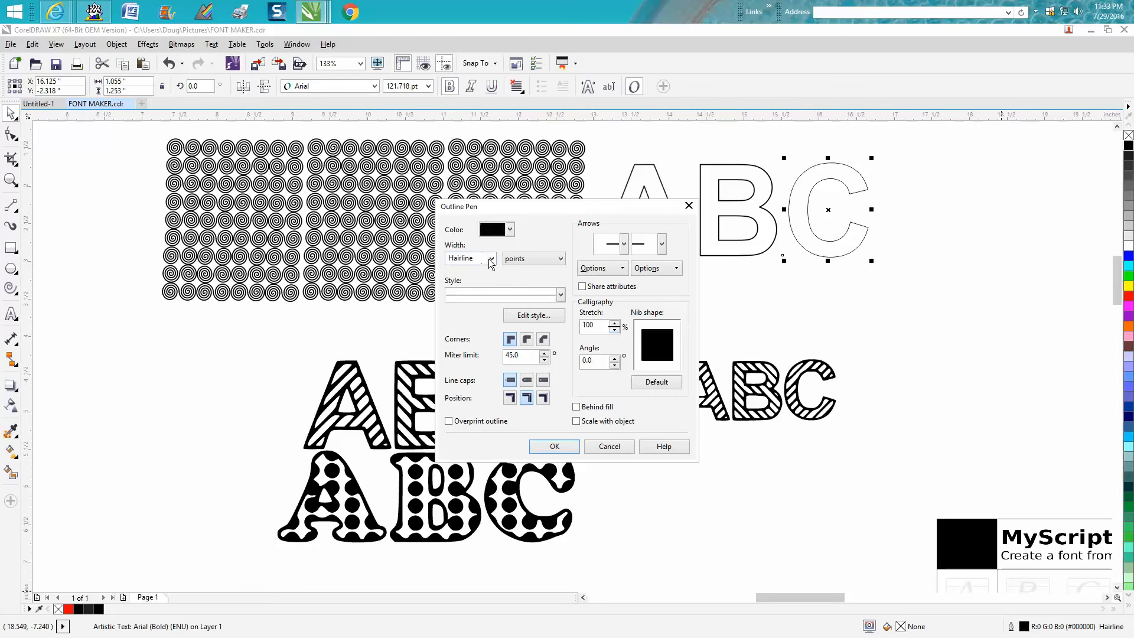
left_click(470, 259)
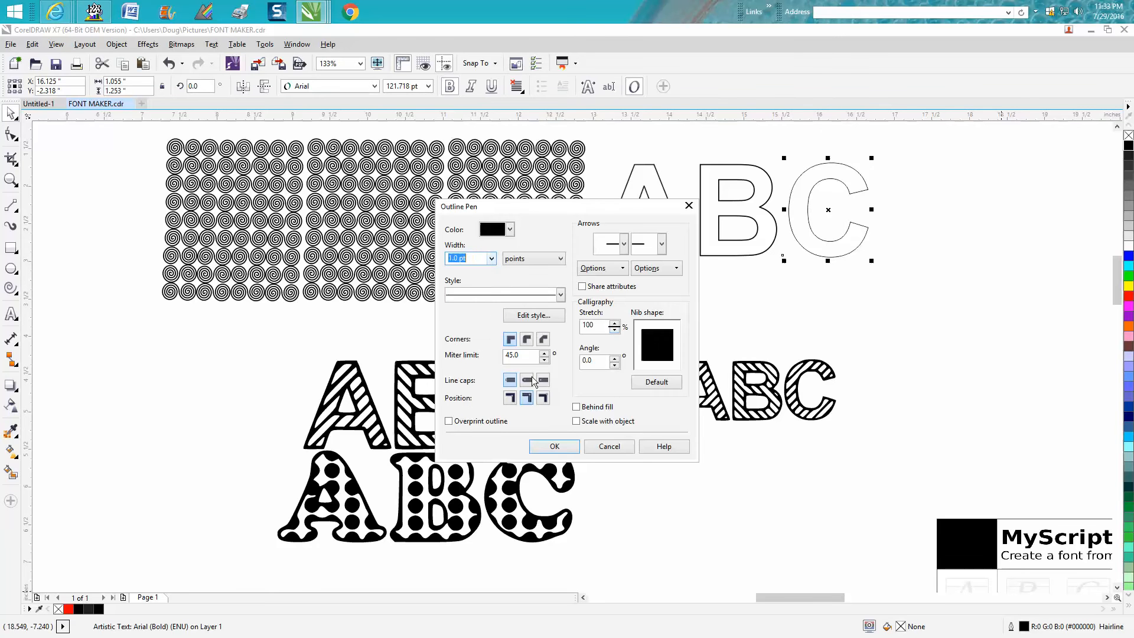
left_click(554, 447)
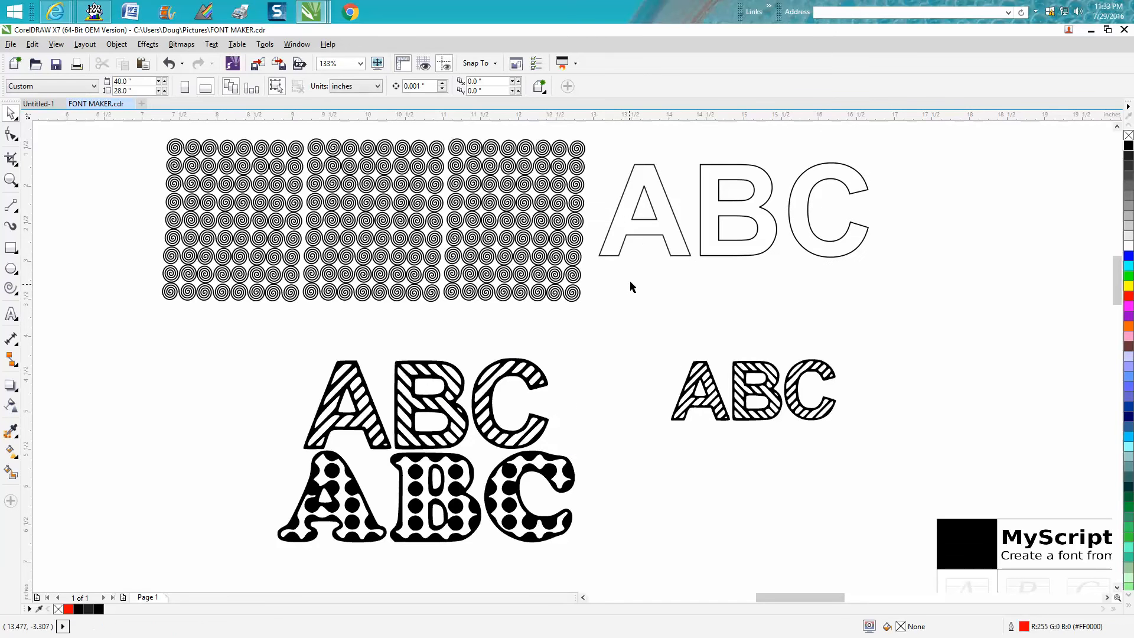
mouse_move(826, 248)
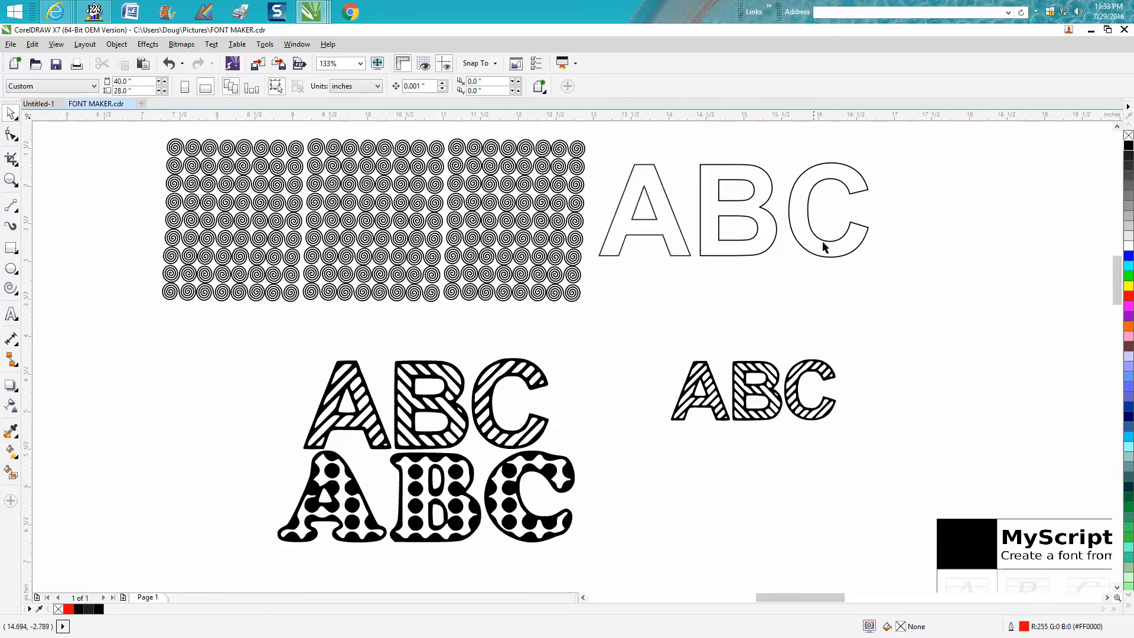
mouse_move(865, 235)
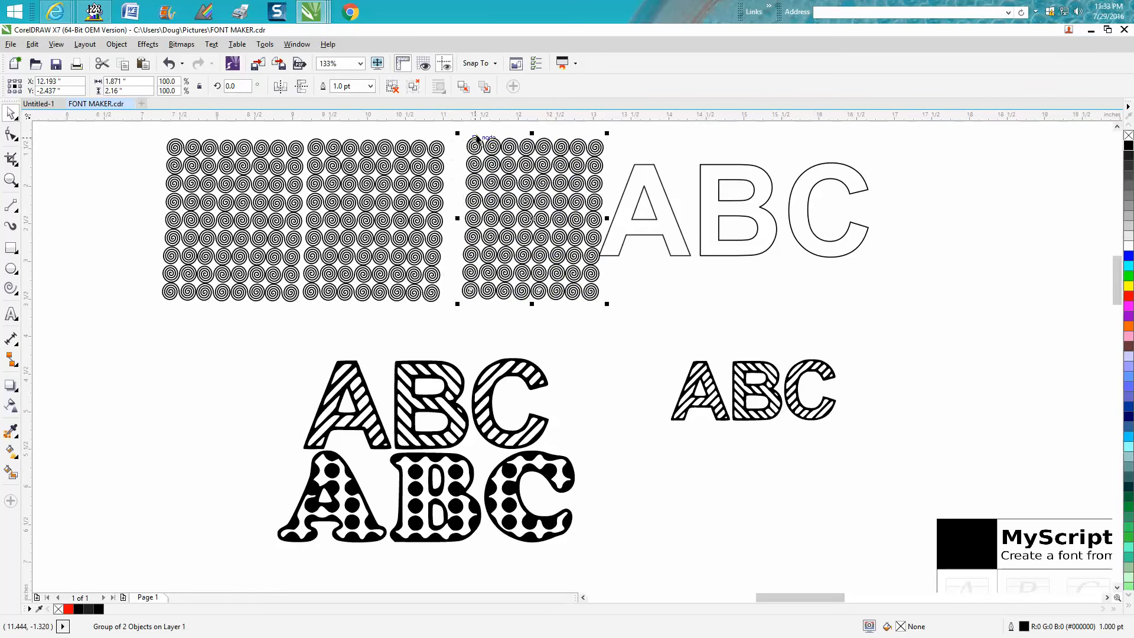
mouse_move(737, 171)
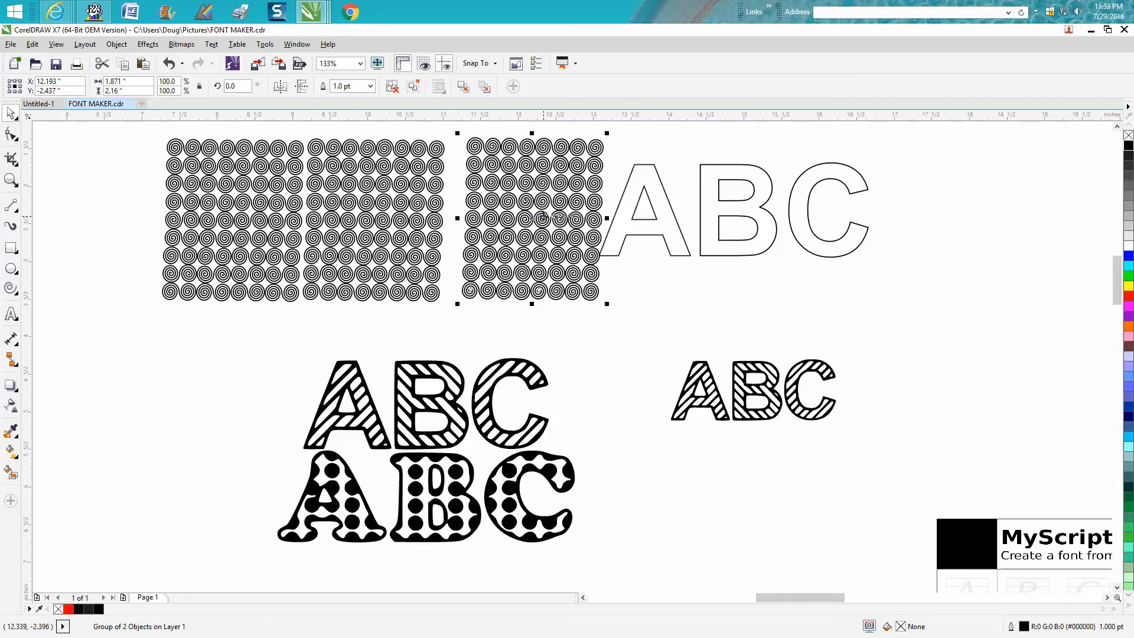
- Position the spiral pattern block over the letter A, ready for PowerClip
left_click_drag(532, 217, 662, 211)
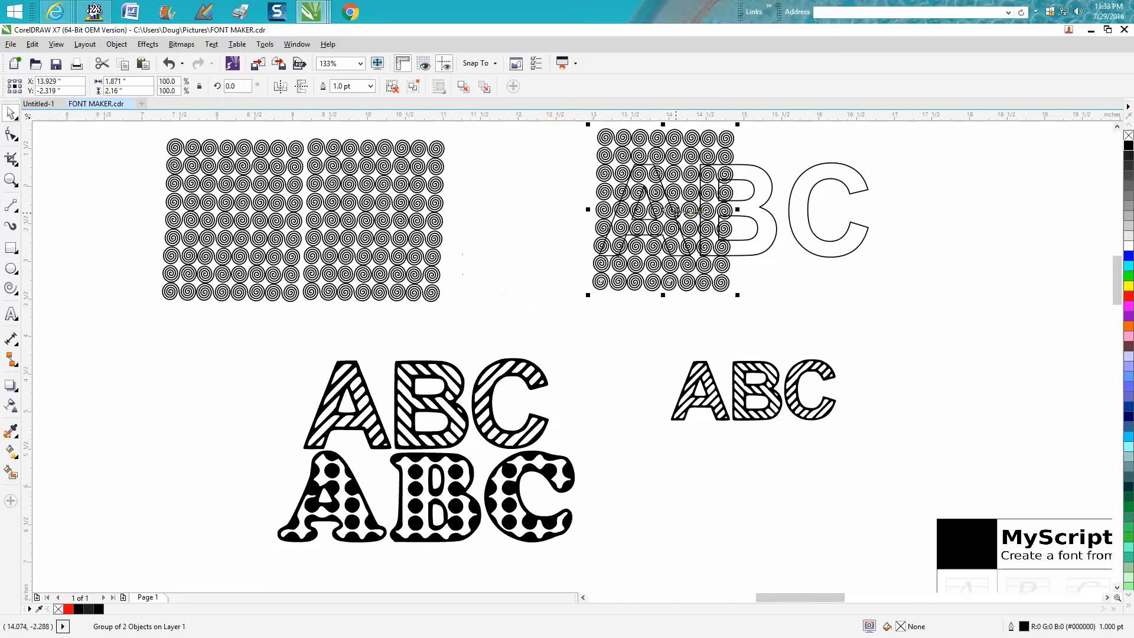
left_click_drag(661, 210, 521, 221)
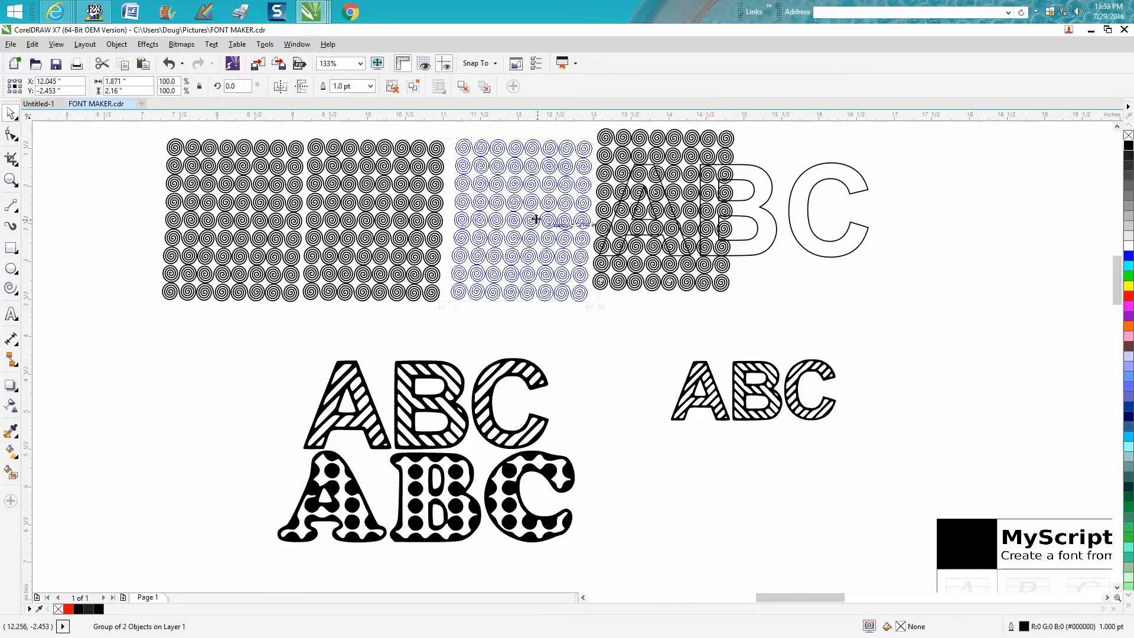
left_click_drag(521, 217, 644, 217)
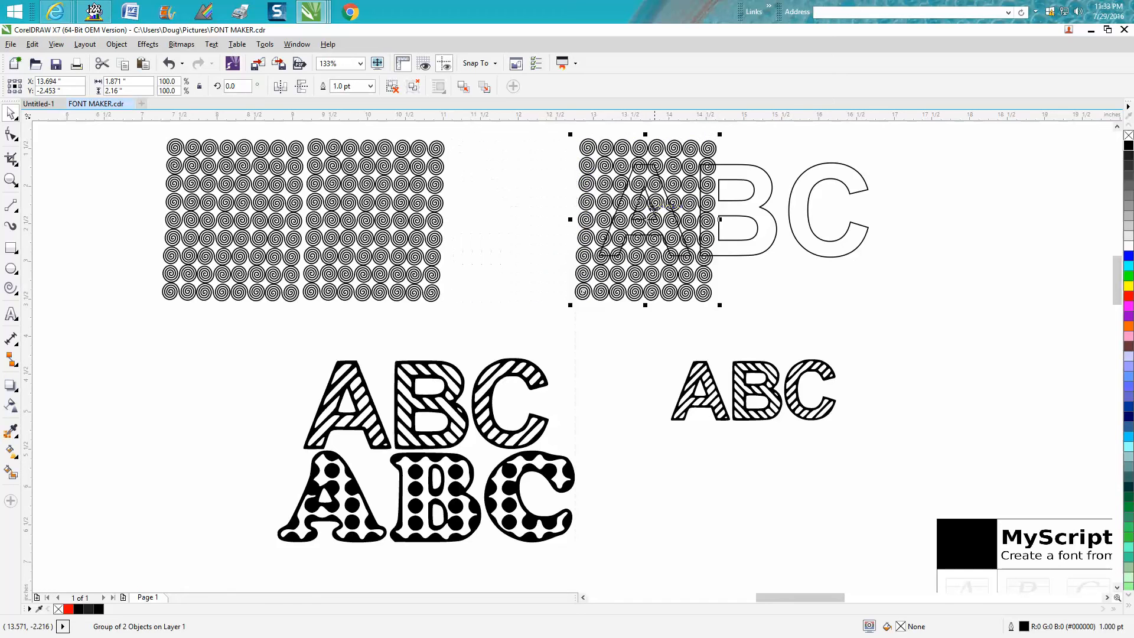
left_click_drag(644, 219, 521, 219)
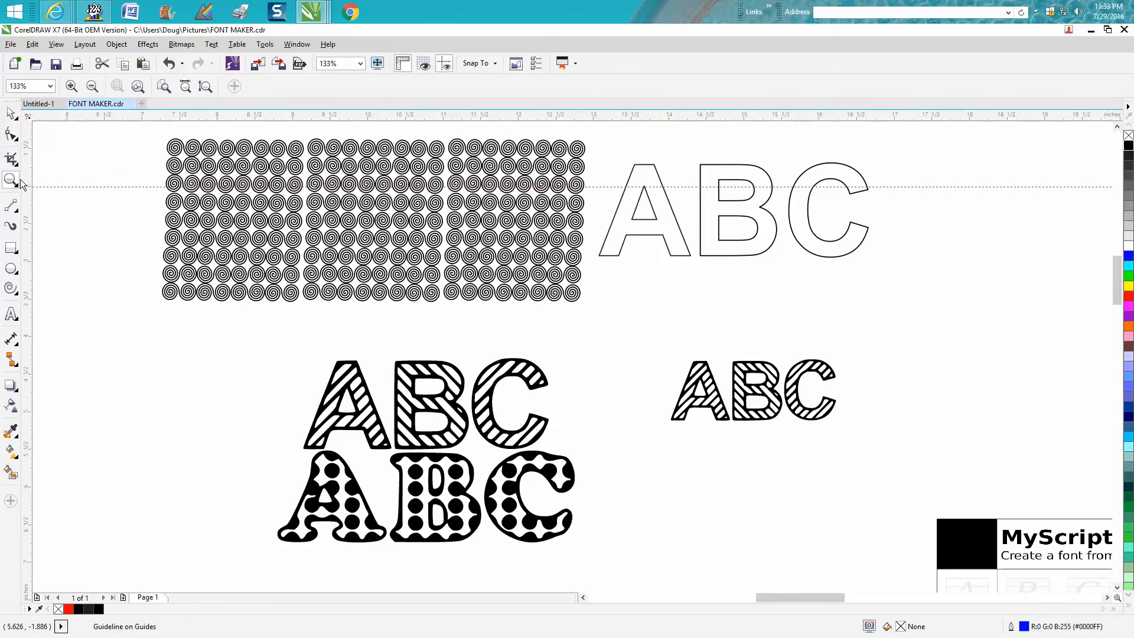
mouse_move(441, 141)
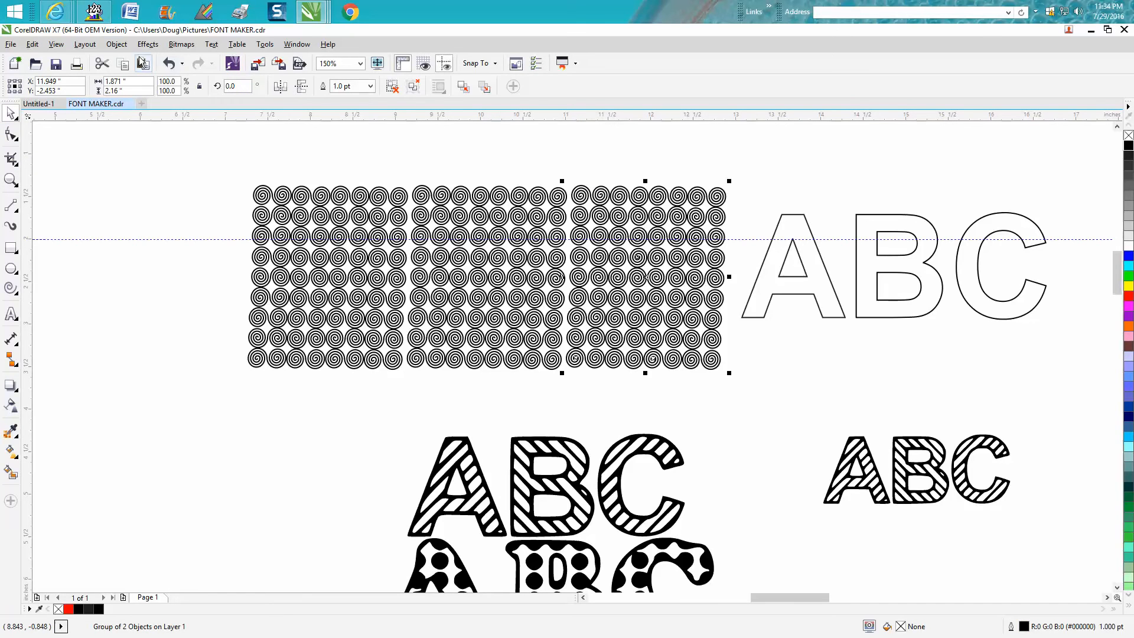
left_click(116, 44)
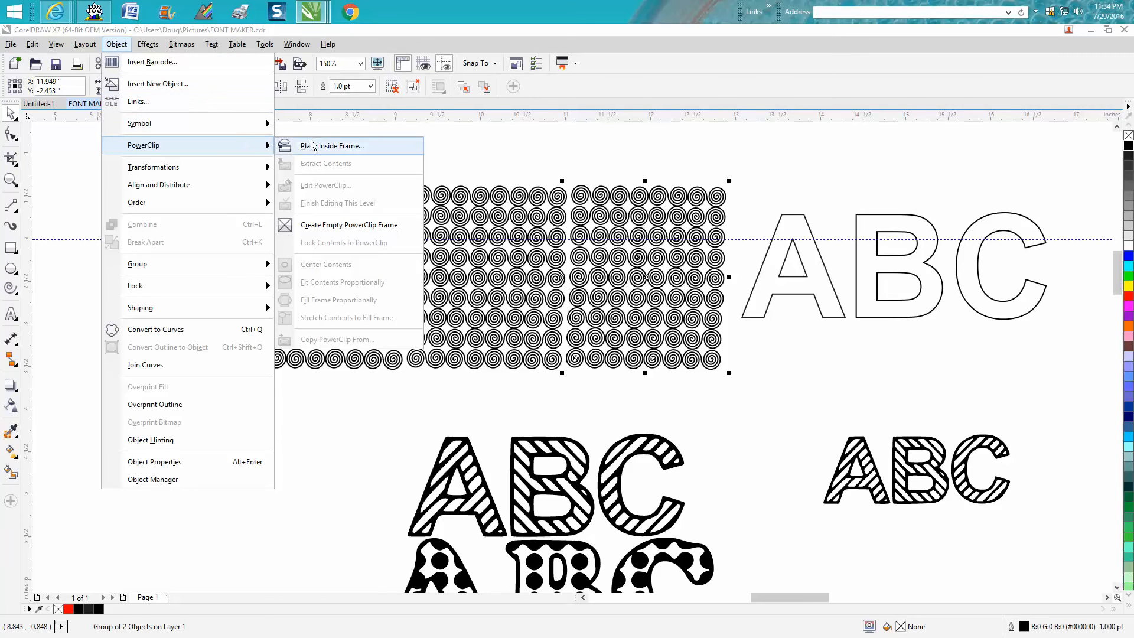
- PowerClip the spiral blocks inside the outlined letters A and B
left_click(332, 145)
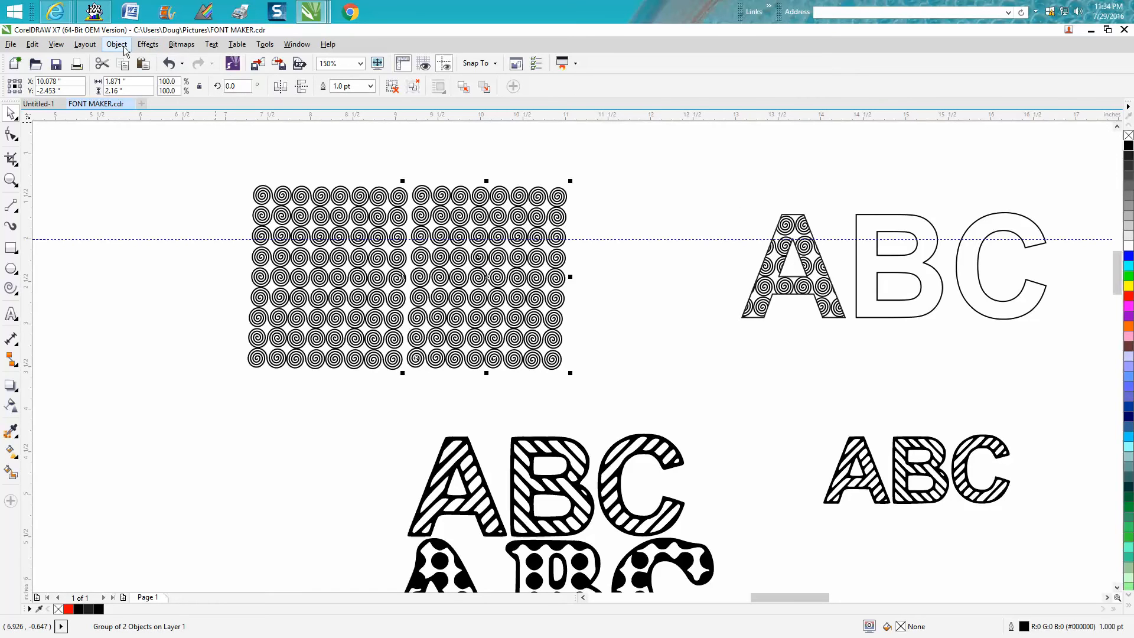
left_click(117, 43)
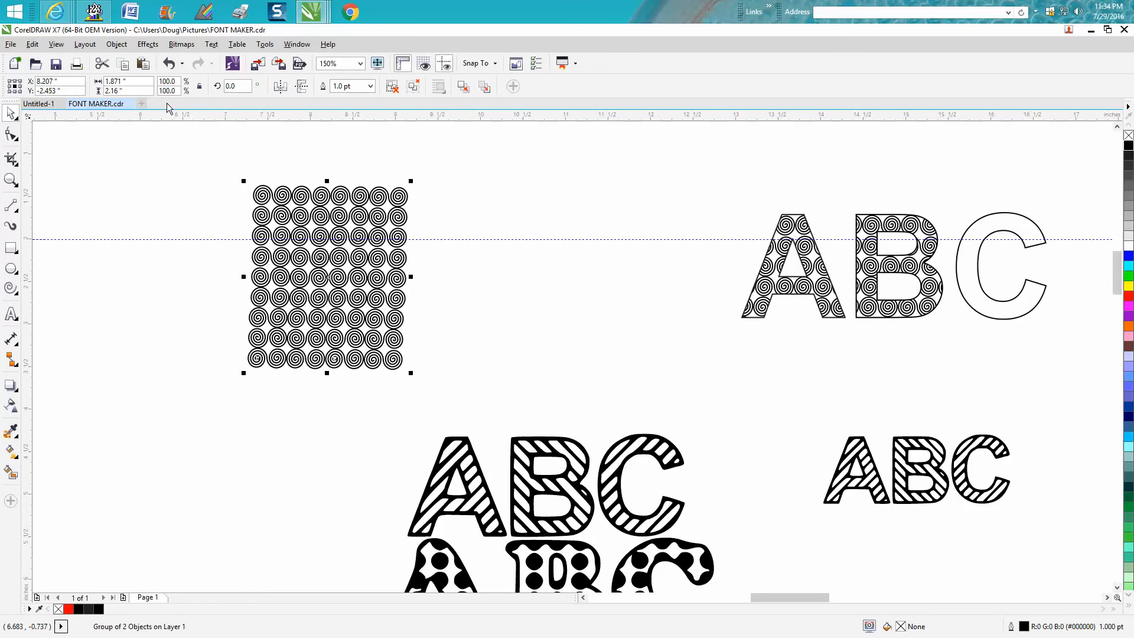
left_click(116, 44)
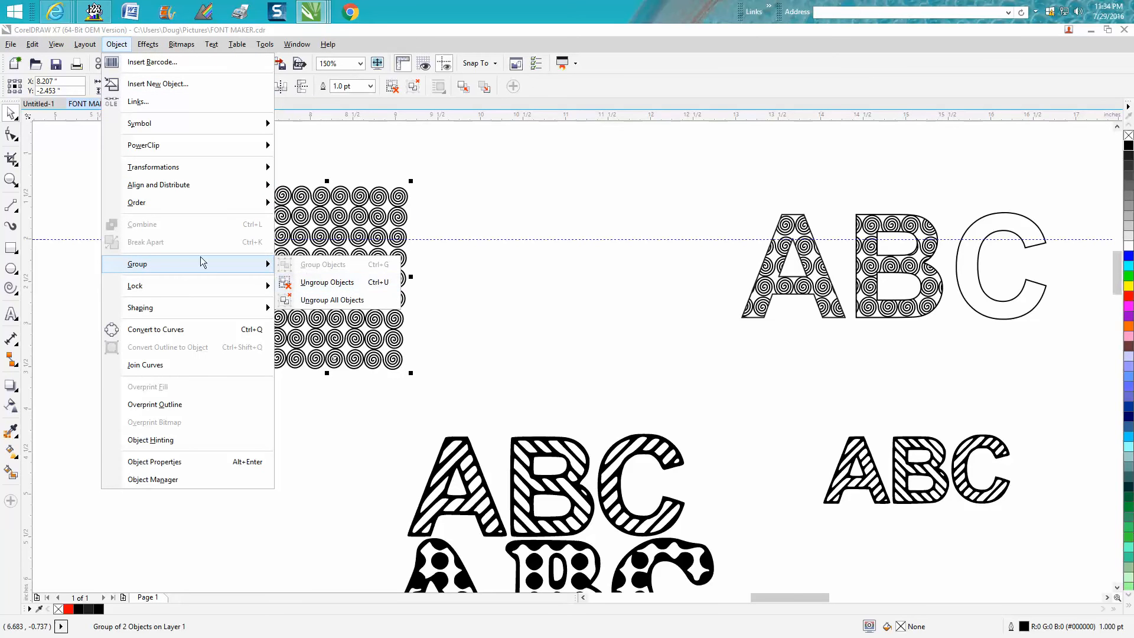
mouse_move(143, 144)
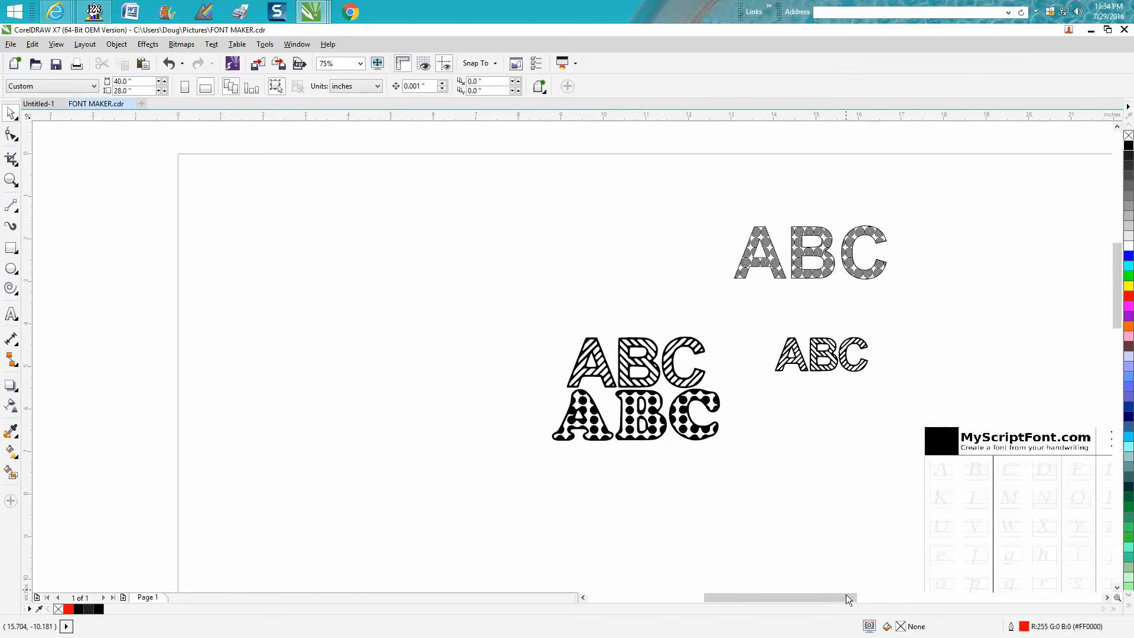
- Select the three spiral-filled letters and scale them down
scroll("right", 3)
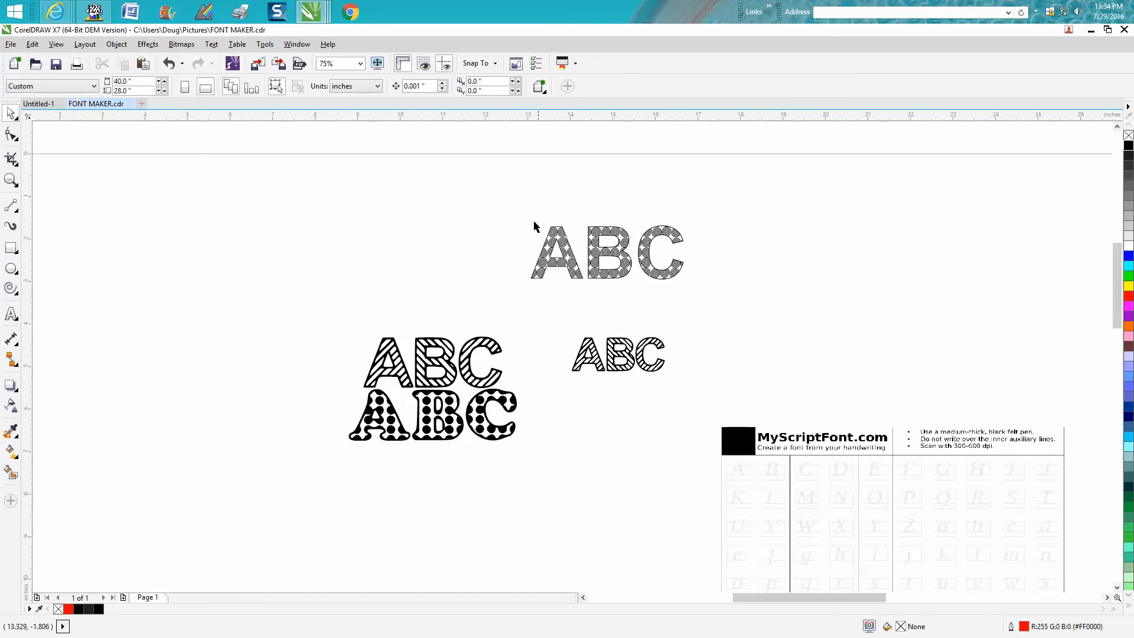
left_click(606, 251)
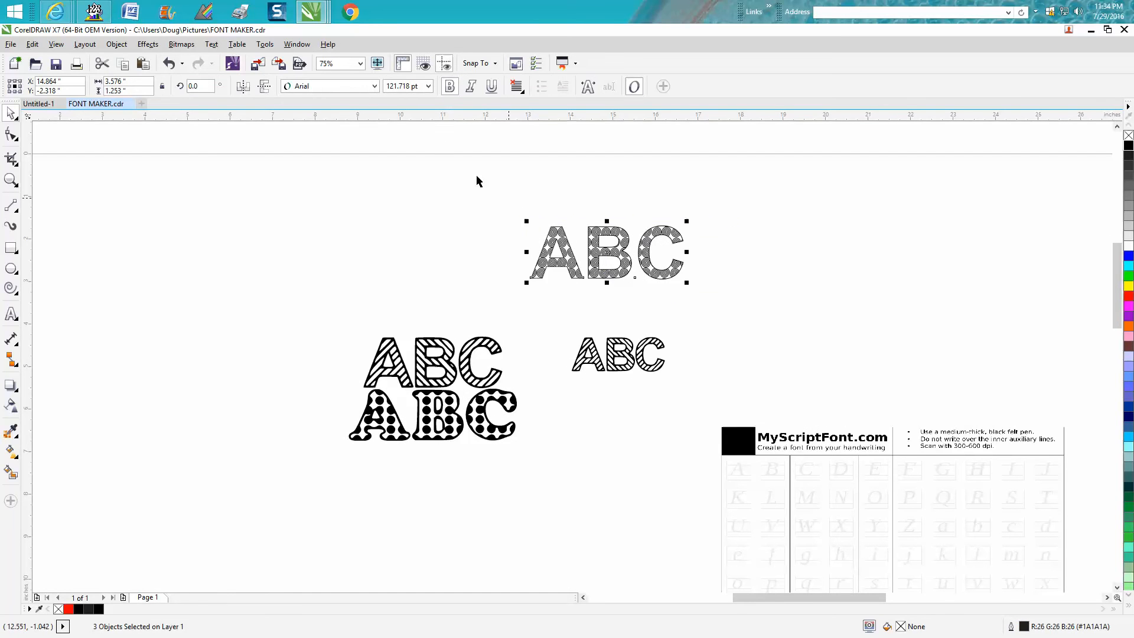
left_click(428, 85)
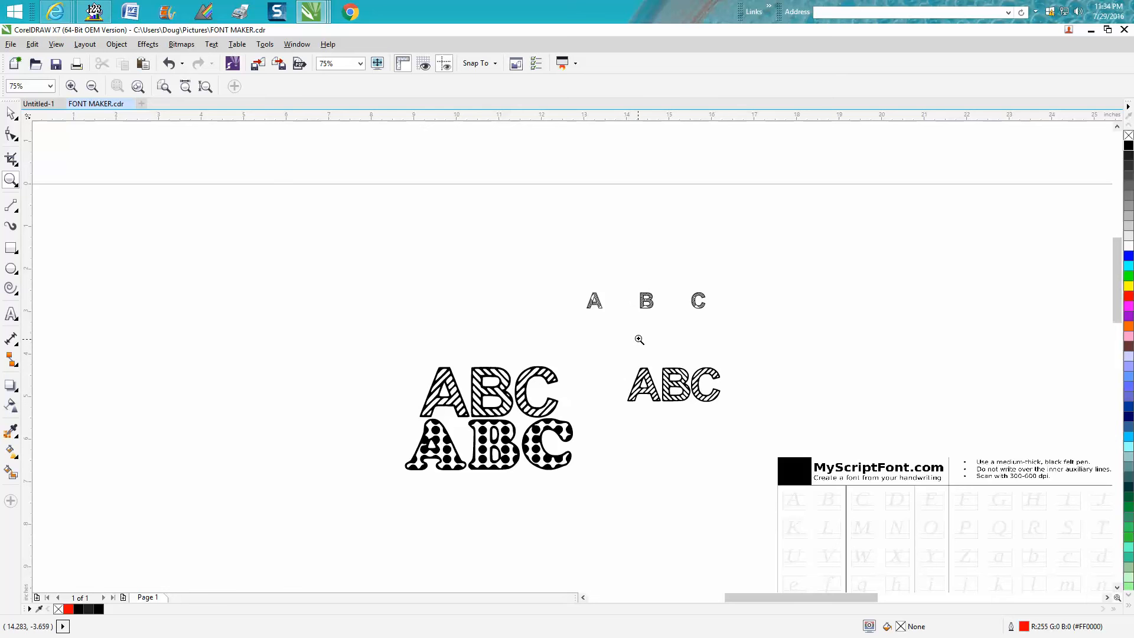
- Undo the scaling, shrink the C and the spiral block to under half size, block beside C
left_click(171, 64)
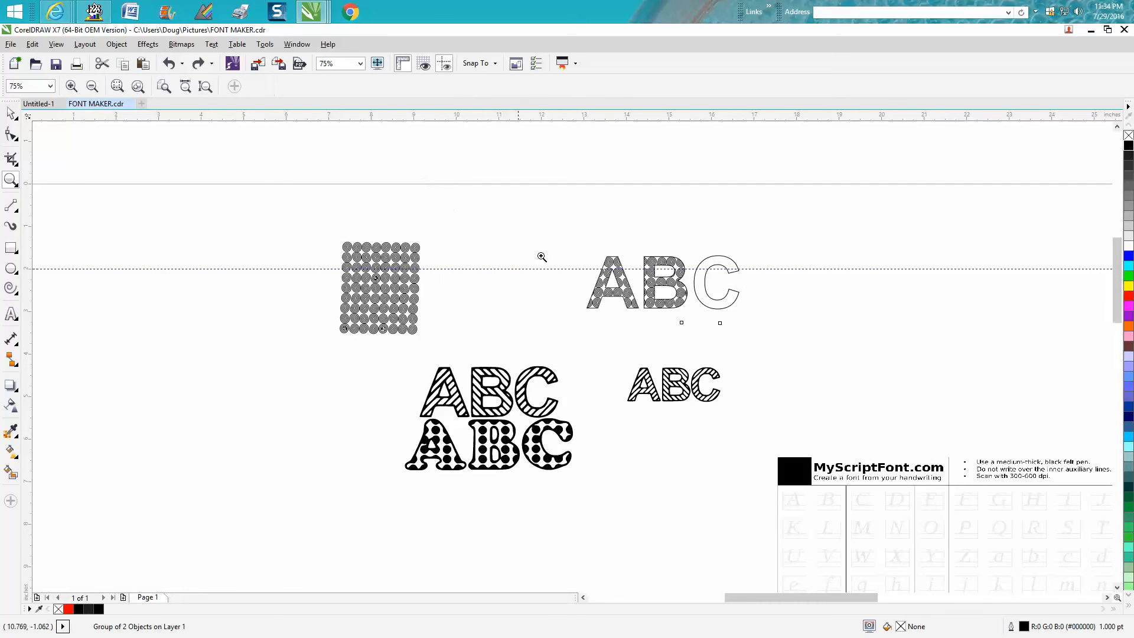
left_click(378, 287)
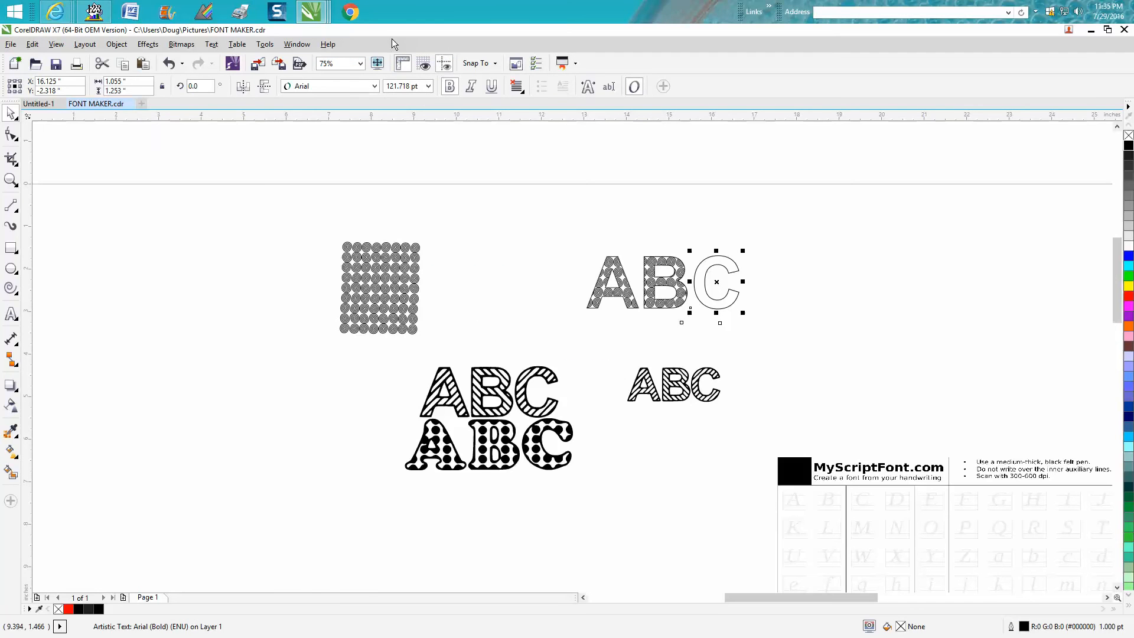
mouse_move(603, 240)
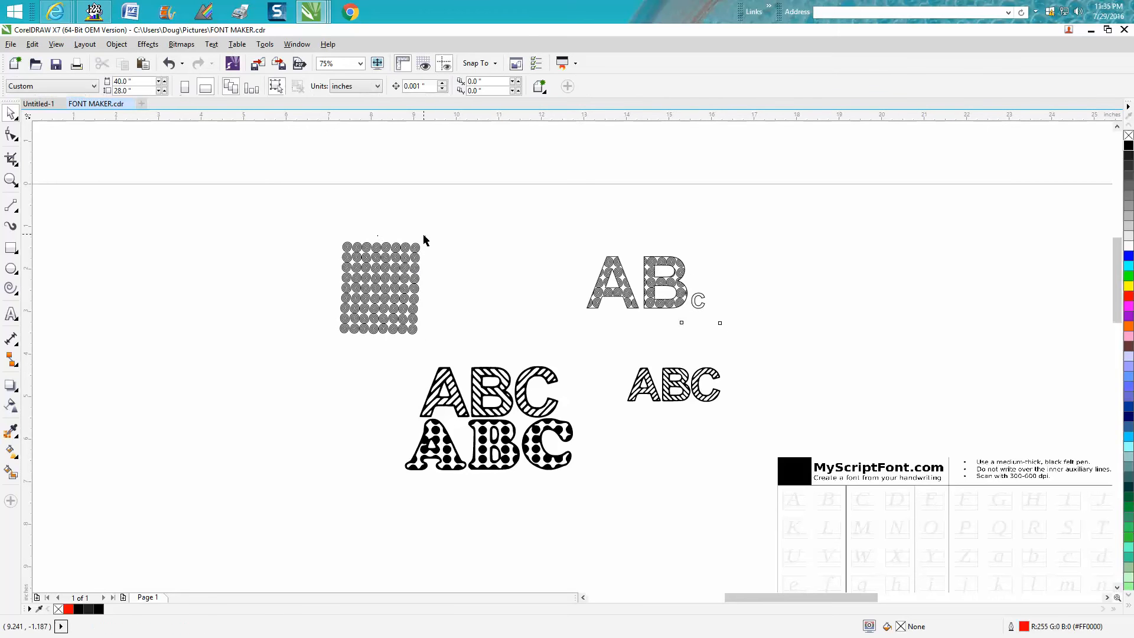
left_click(375, 286)
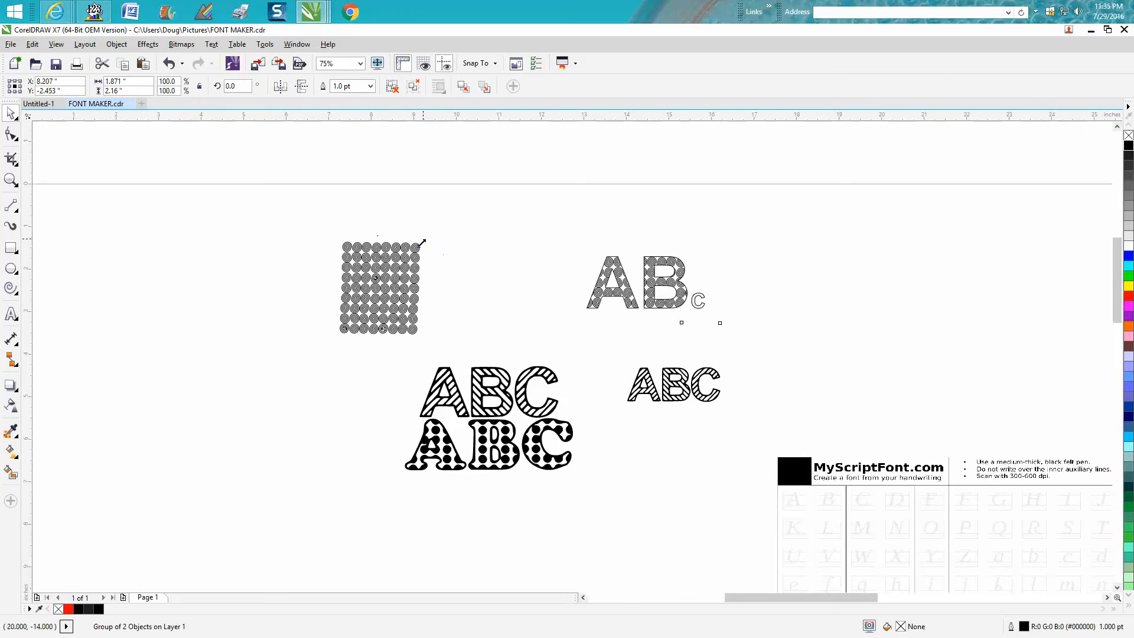
left_click_drag(417, 244, 375, 295)
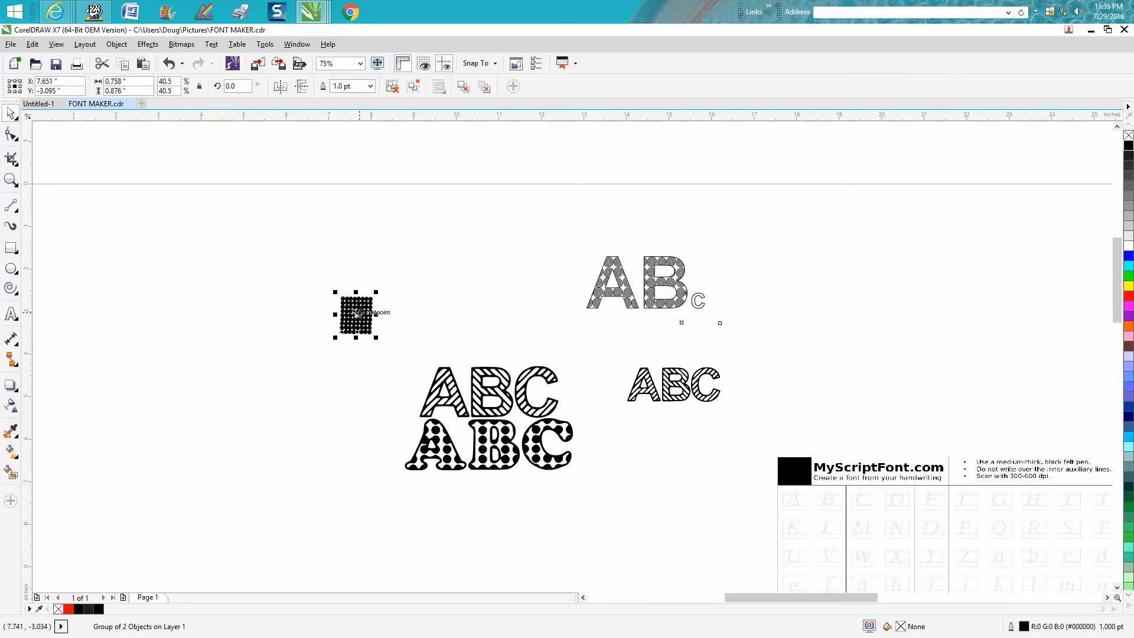
left_click_drag(355, 315, 722, 307)
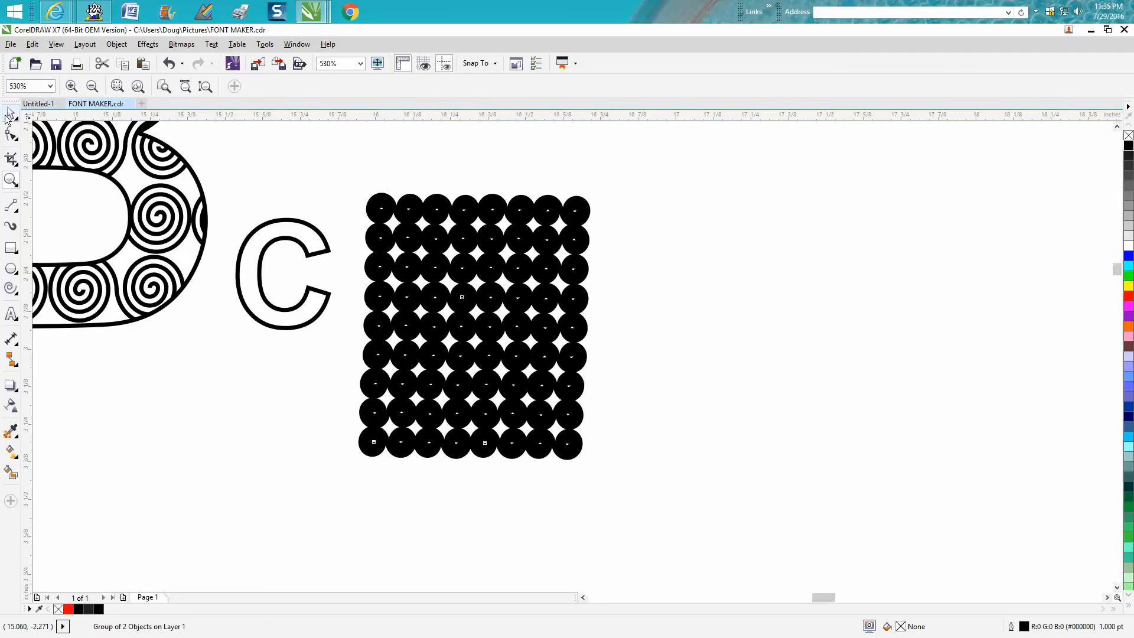
- Remove the small block's fill and PowerClip its spirals inside the letter C
left_click(474, 326)
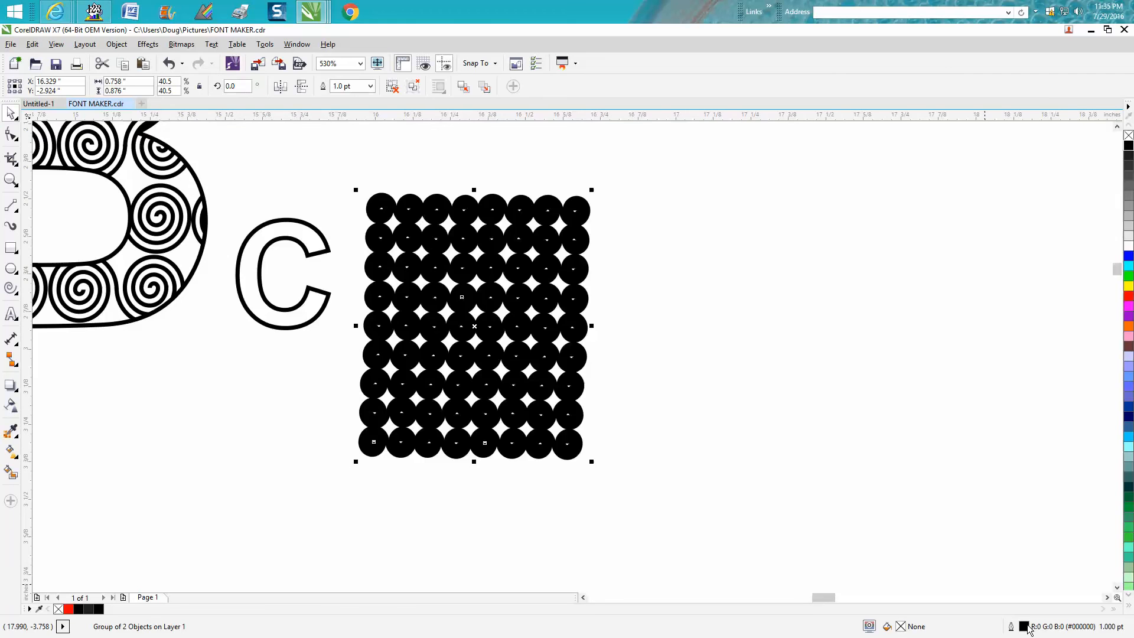
left_click(492, 259)
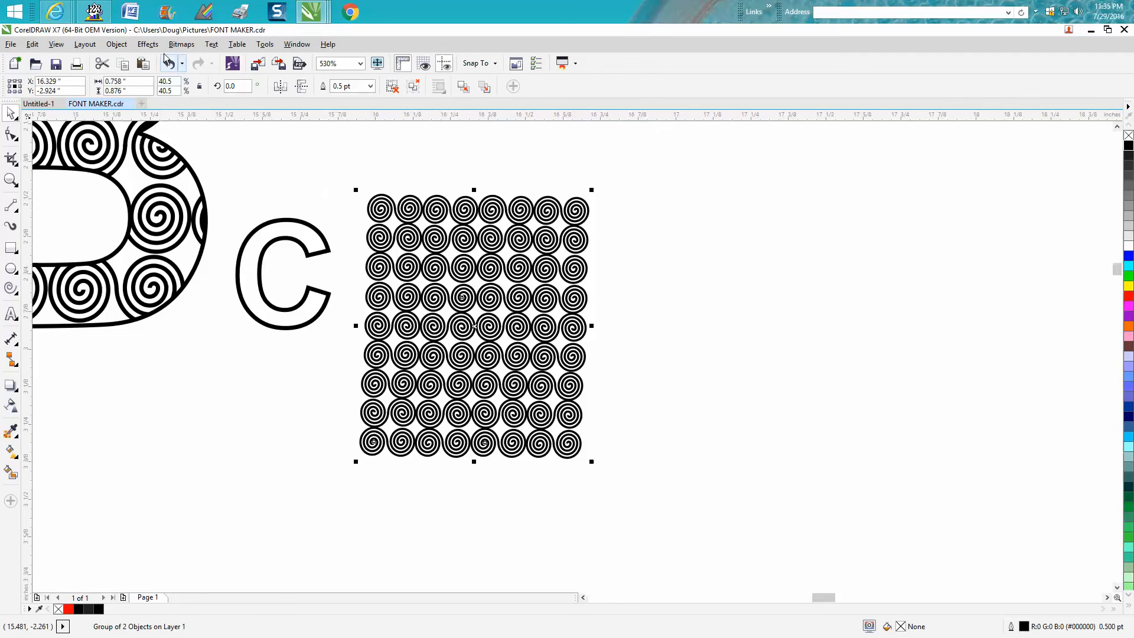
left_click(117, 44)
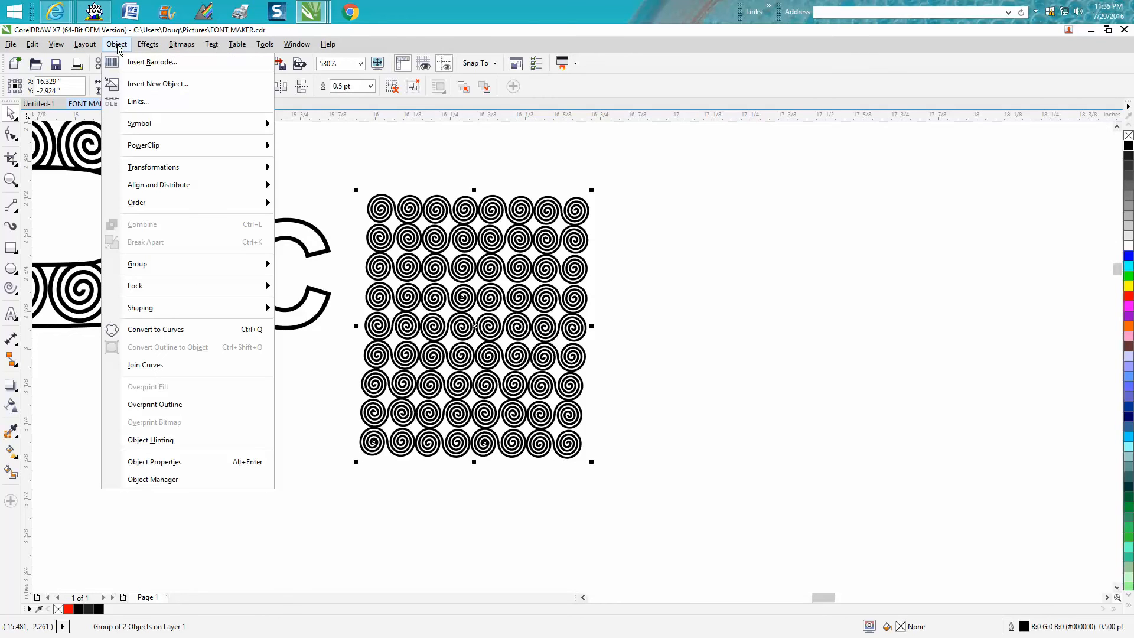
mouse_move(143, 145)
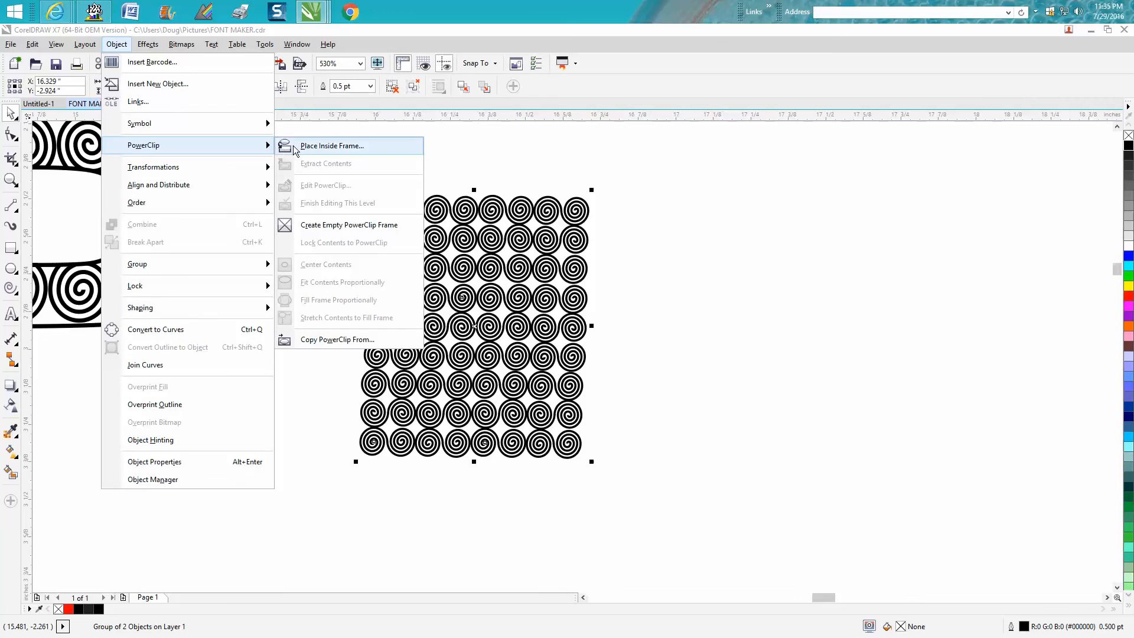
left_click(332, 145)
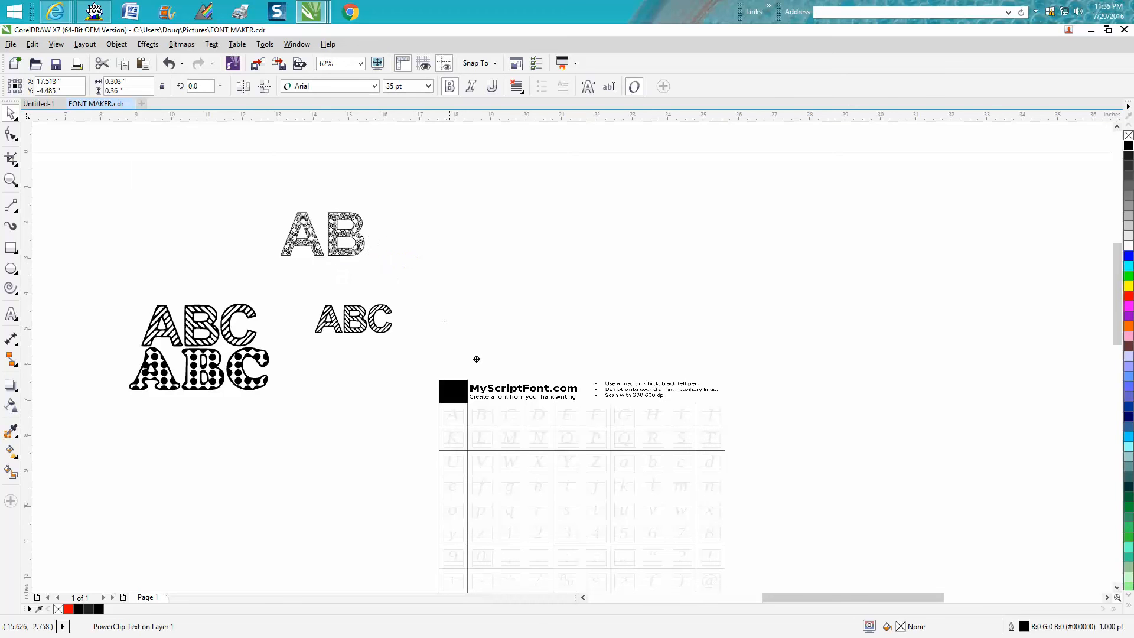
mouse_move(510, 417)
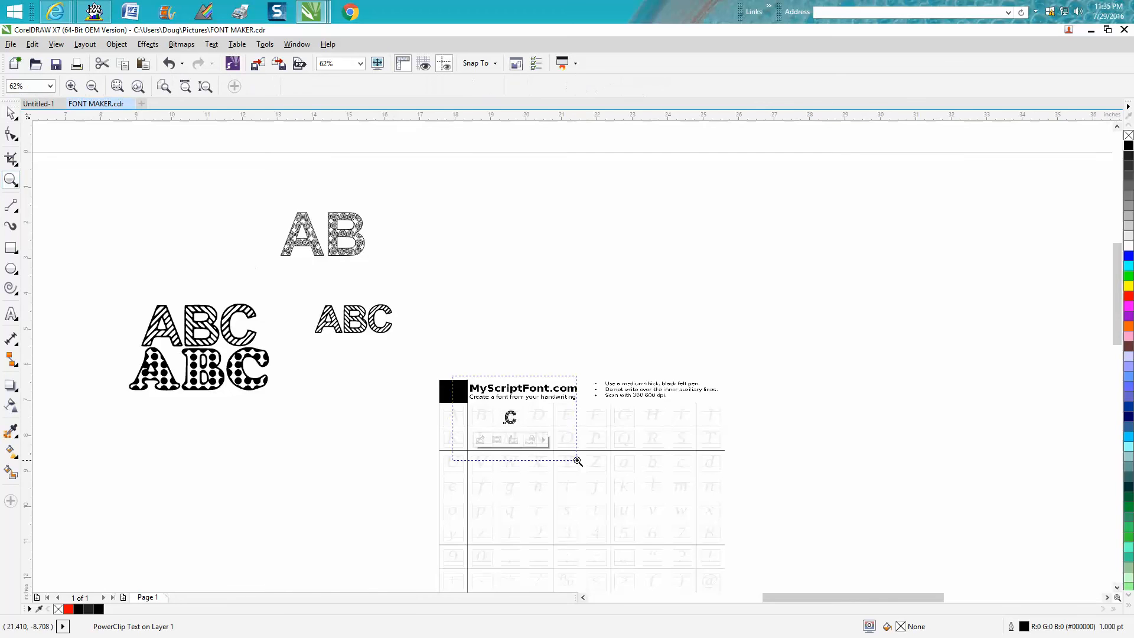
left_click(92, 86)
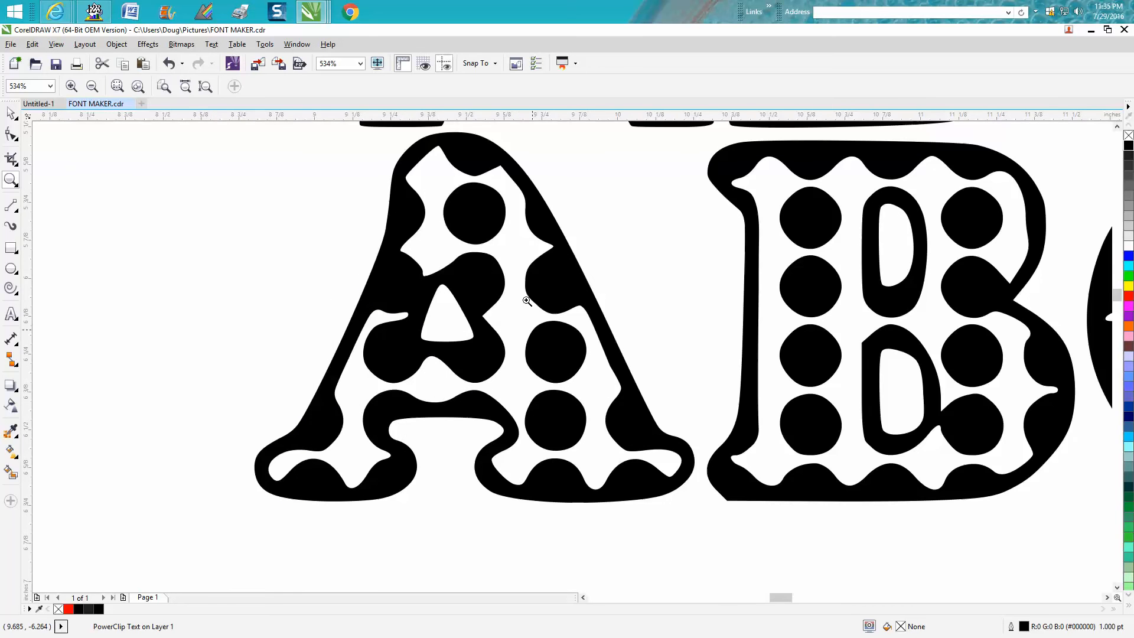
mouse_move(564, 372)
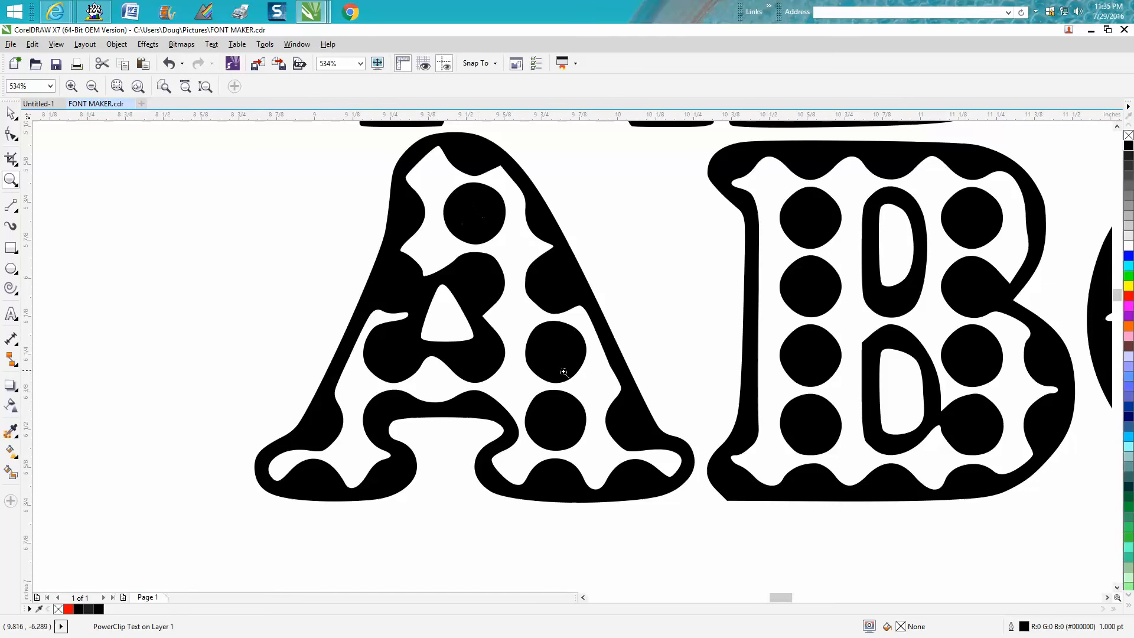
mouse_move(547, 292)
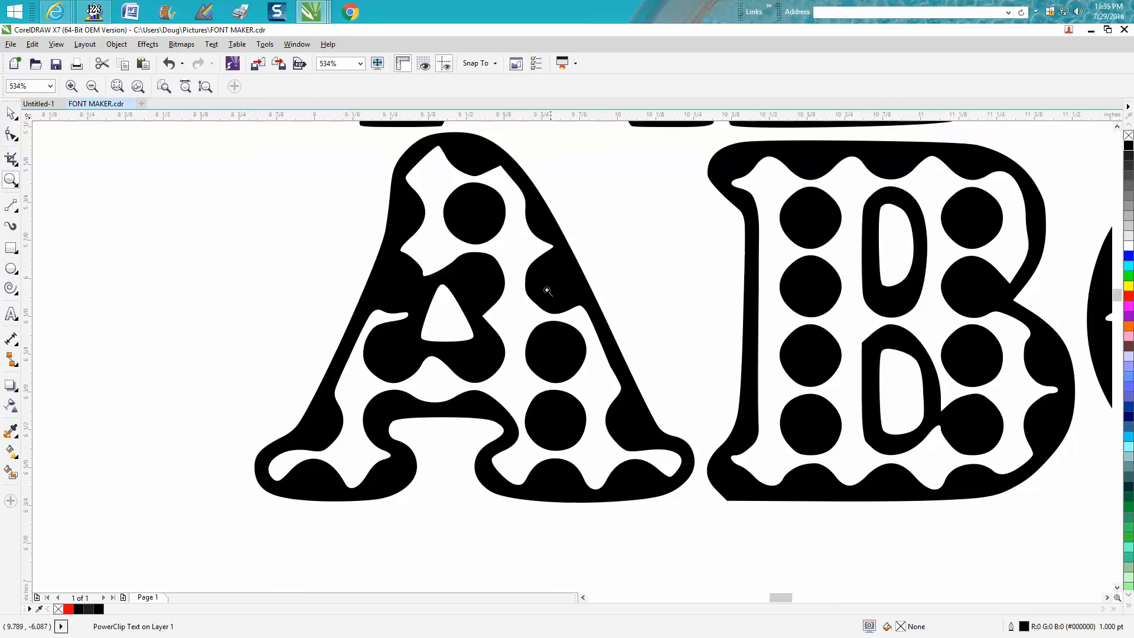
mouse_move(392, 403)
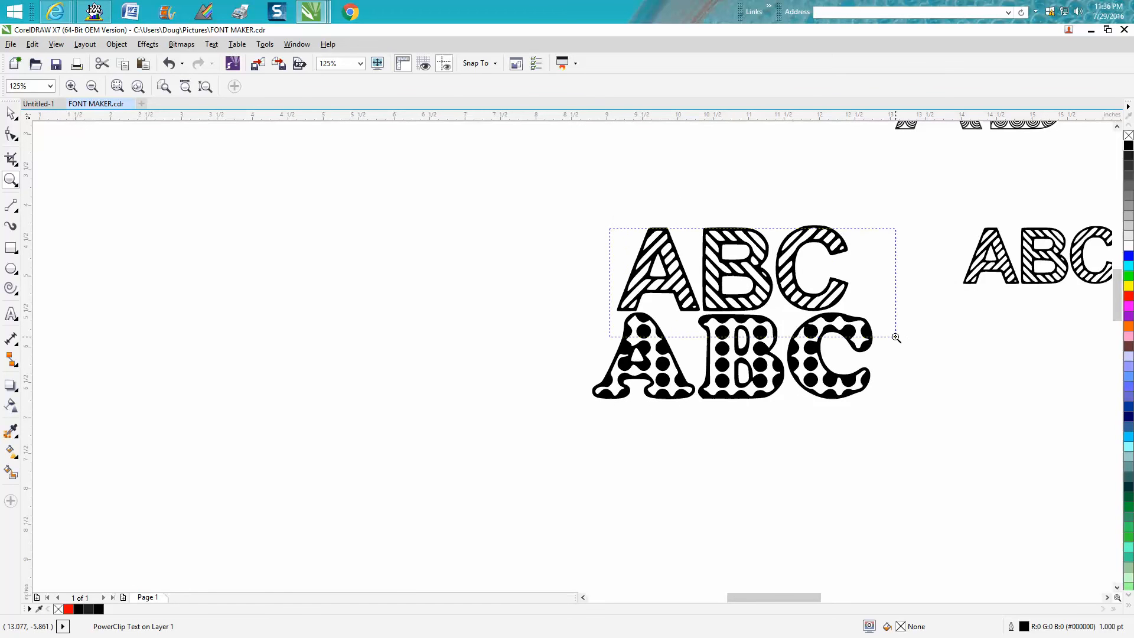
left_click(896, 337)
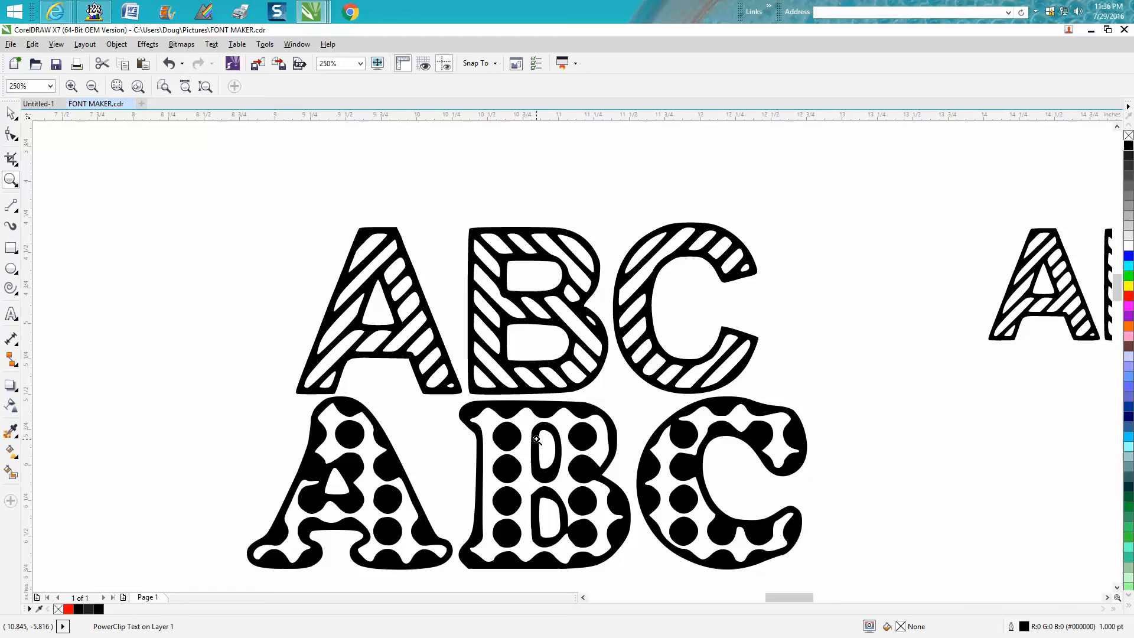
mouse_move(498, 439)
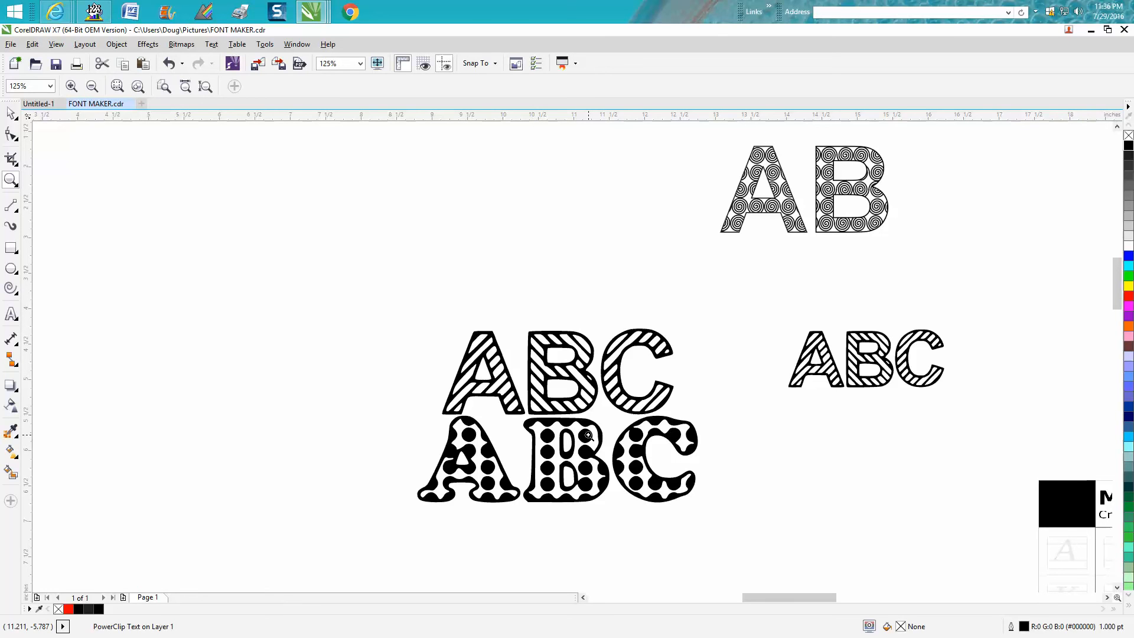
mouse_move(407, 346)
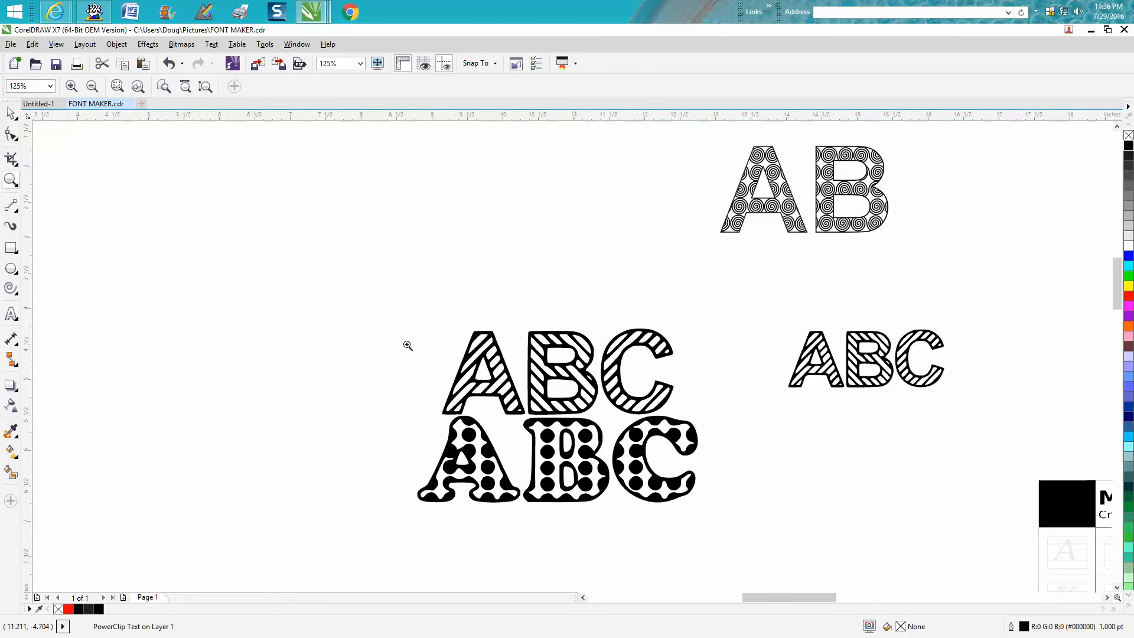
mouse_move(560, 224)
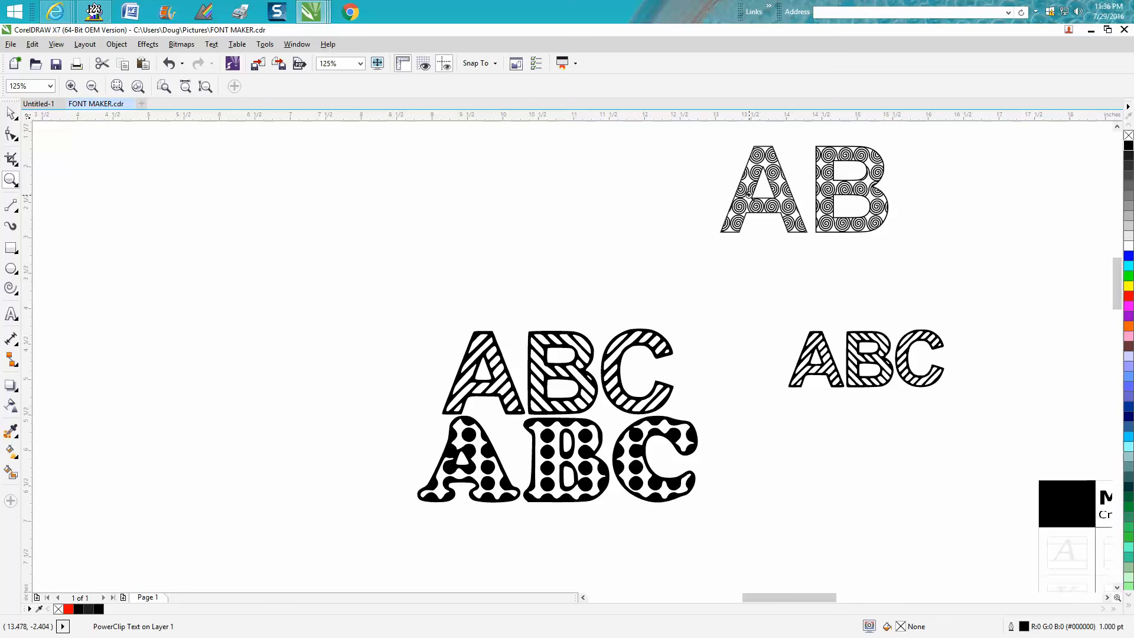
mouse_move(649, 329)
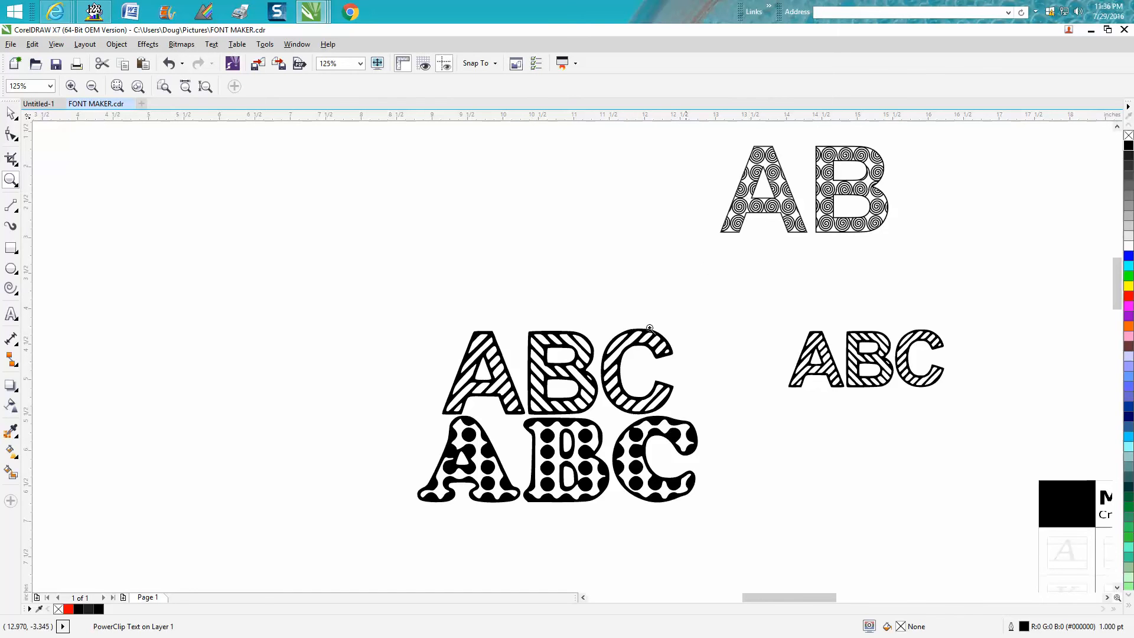